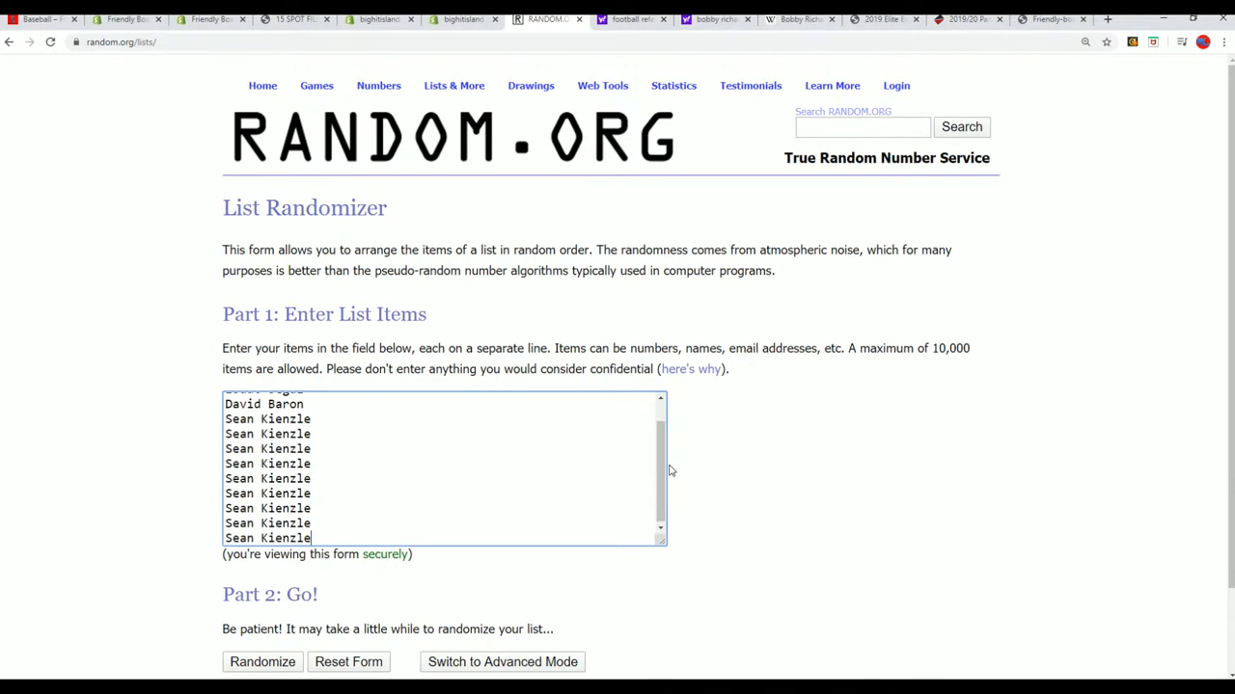
Randomize the entered name list once and return to the list entry form
{"action": "scroll", "scroll_direction": "down", "scroll_amount": 3}
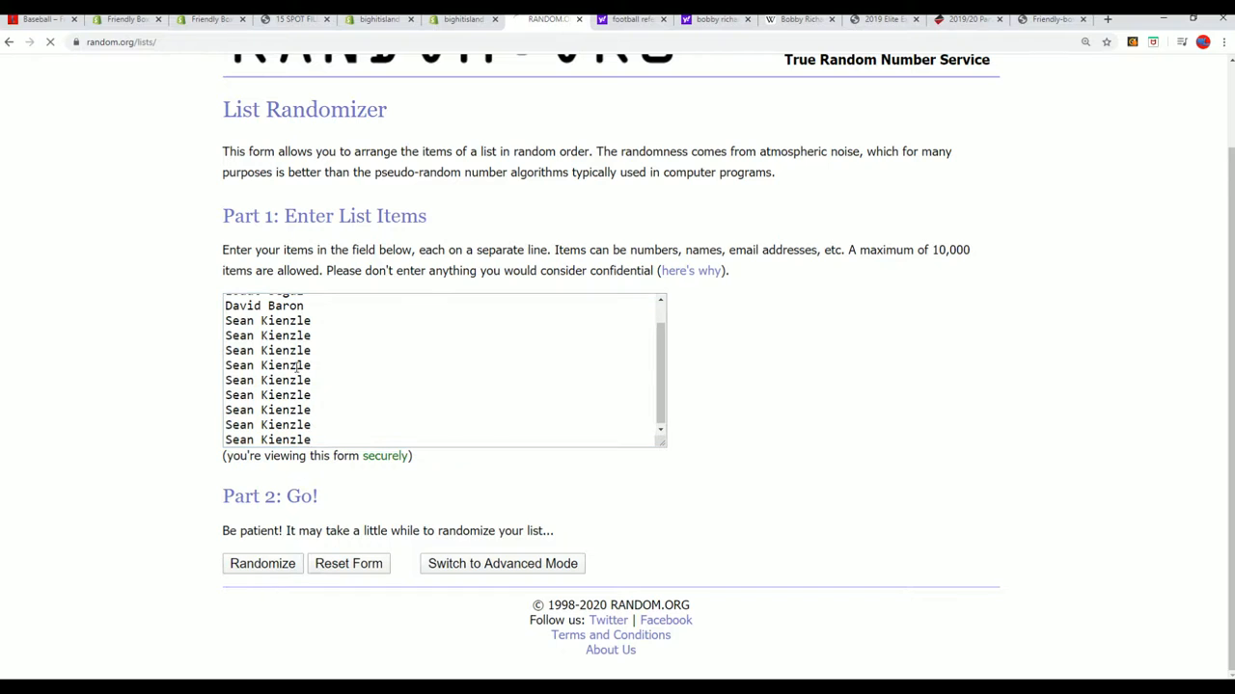
{"action": "left_click", "coordinate": [262, 563]}
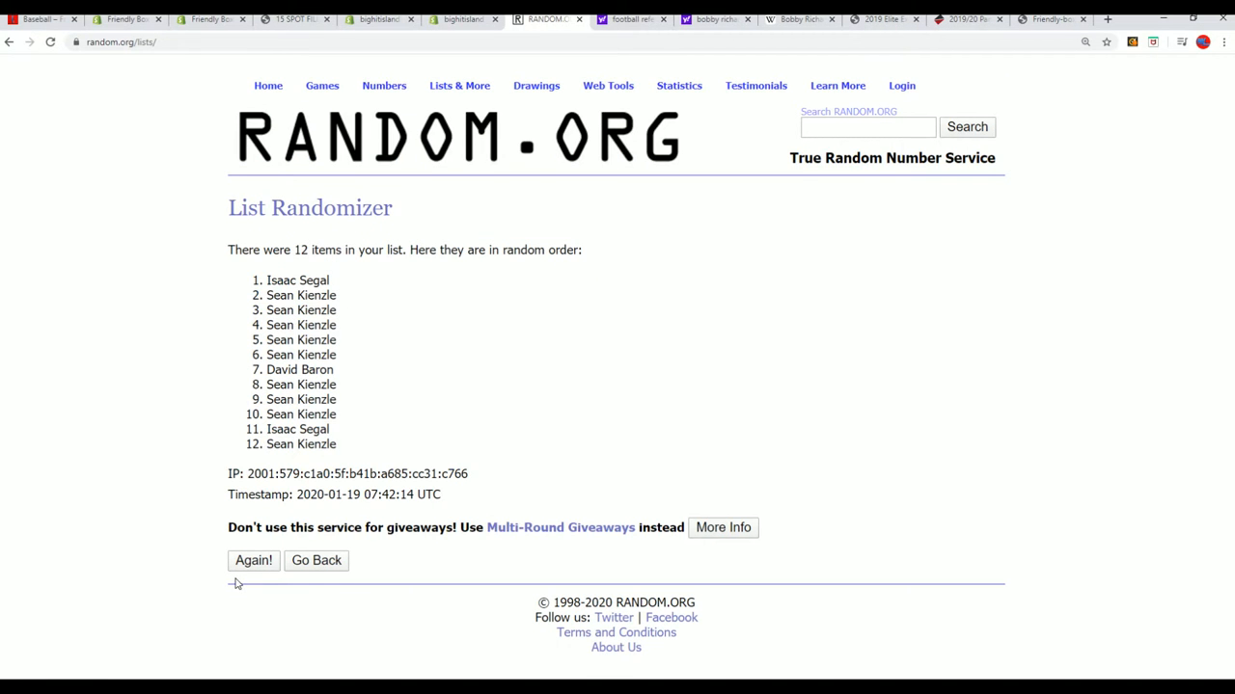
{"action": "double_click", "coordinate": [301, 250]}
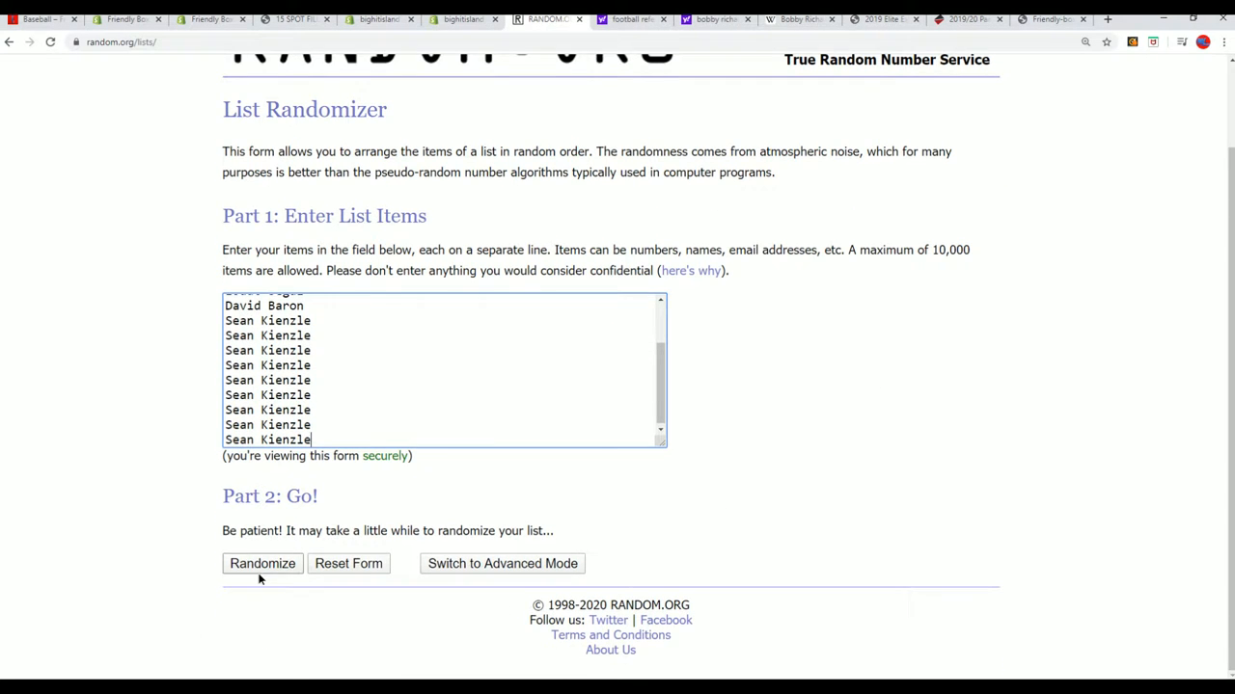
Shuffle the 15-name list seven times with Again! and select the first five shuffled names
{"action": "left_click", "coordinate": [262, 564]}
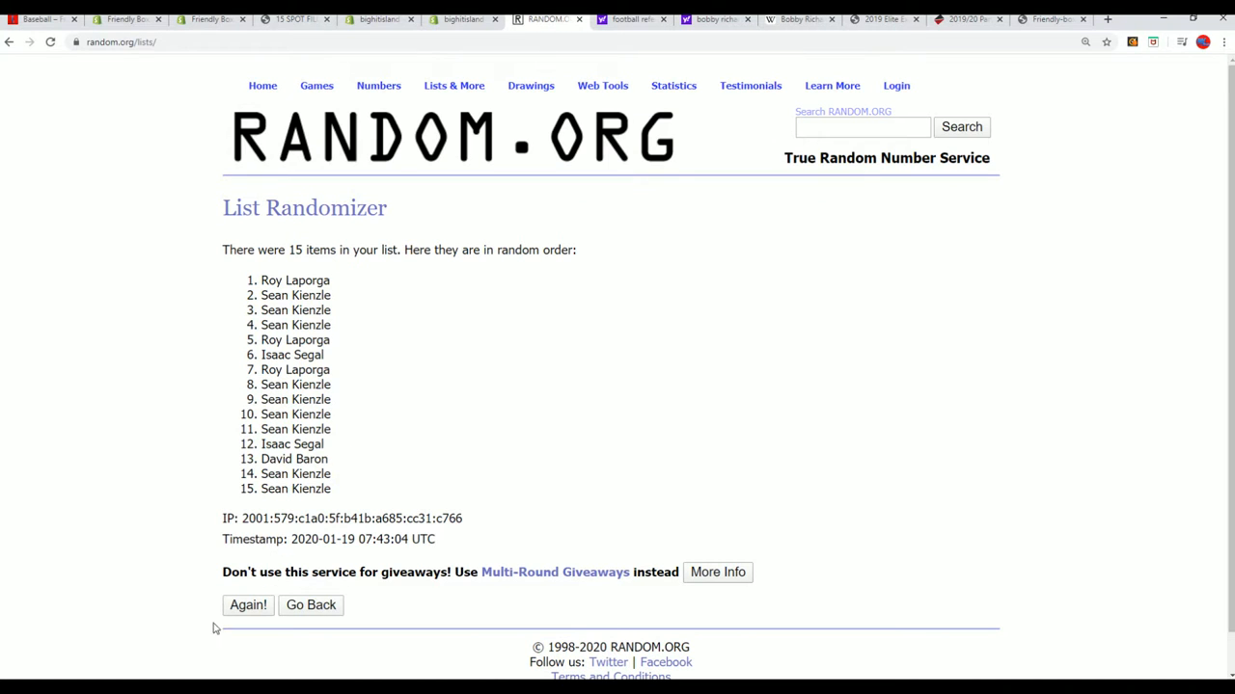
{"action": "left_click", "coordinate": [246, 605]}
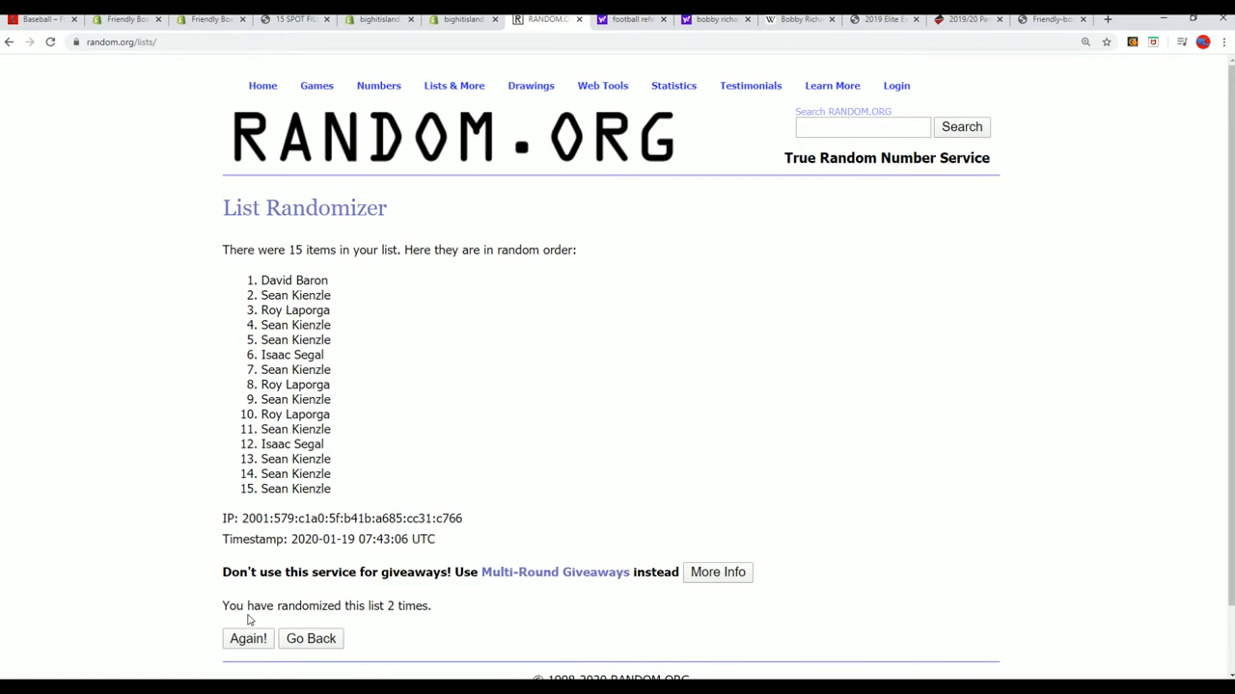
{"action": "left_click", "coordinate": [247, 639]}
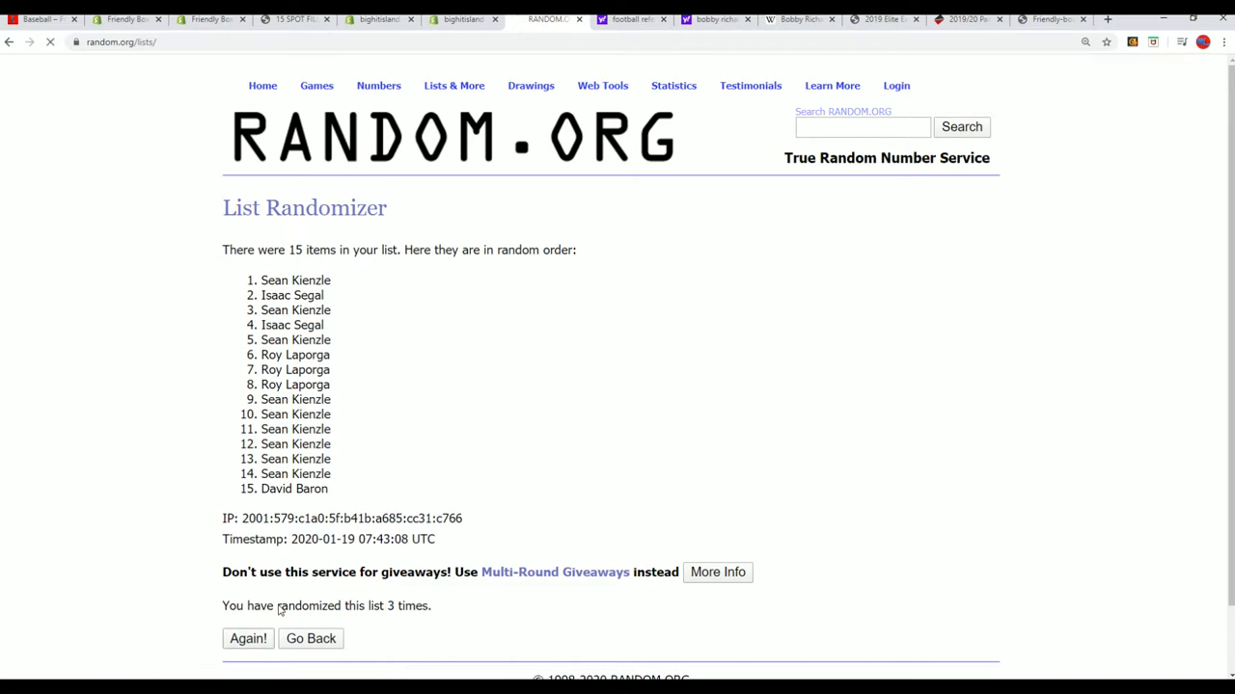
{"action": "left_click", "coordinate": [247, 638]}
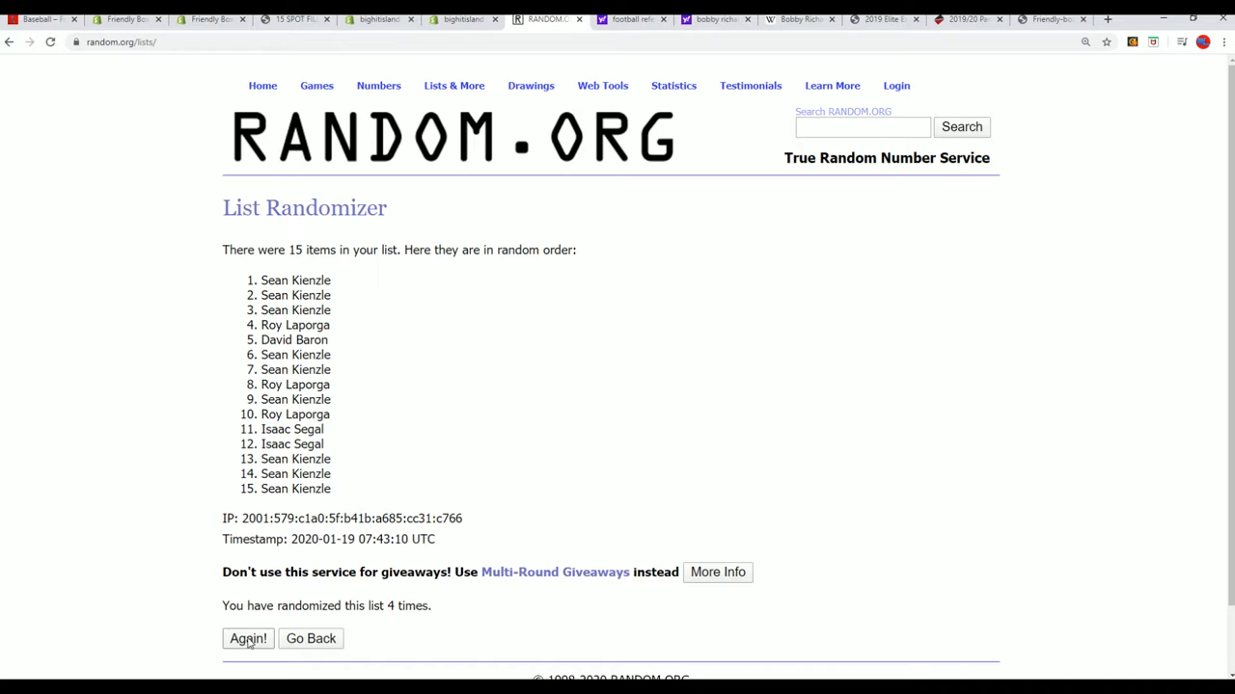
{"action": "left_click", "coordinate": [247, 638]}
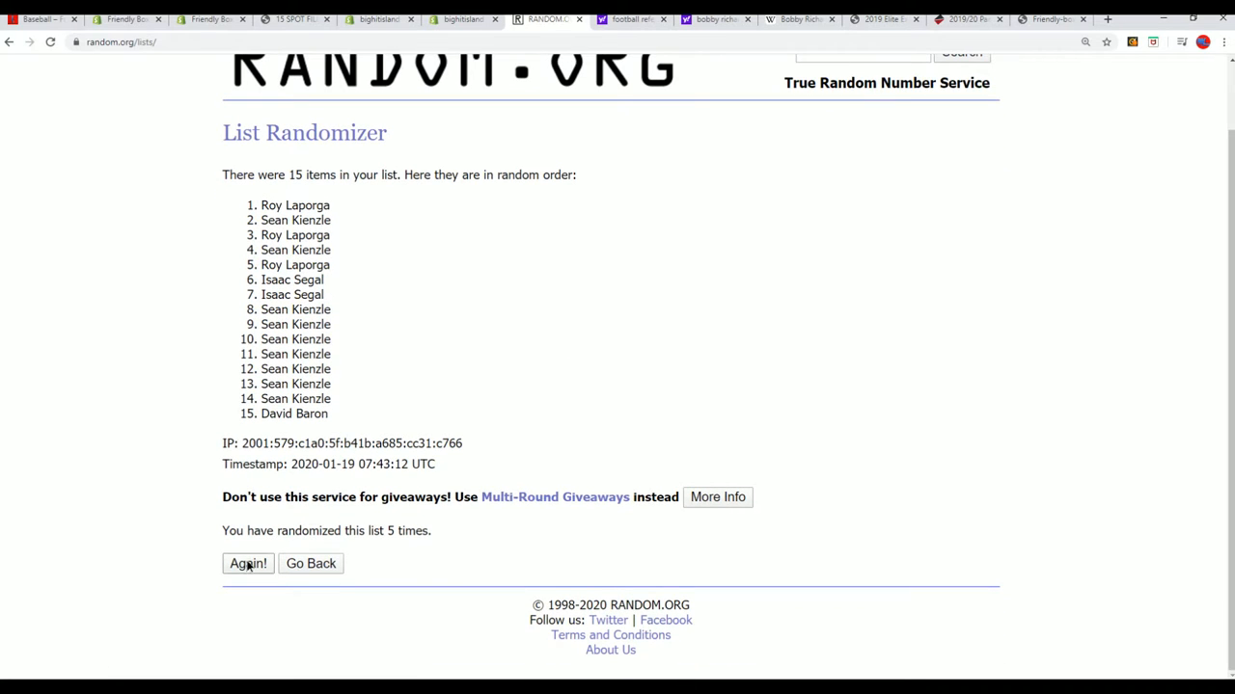
{"action": "left_click", "coordinate": [247, 564]}
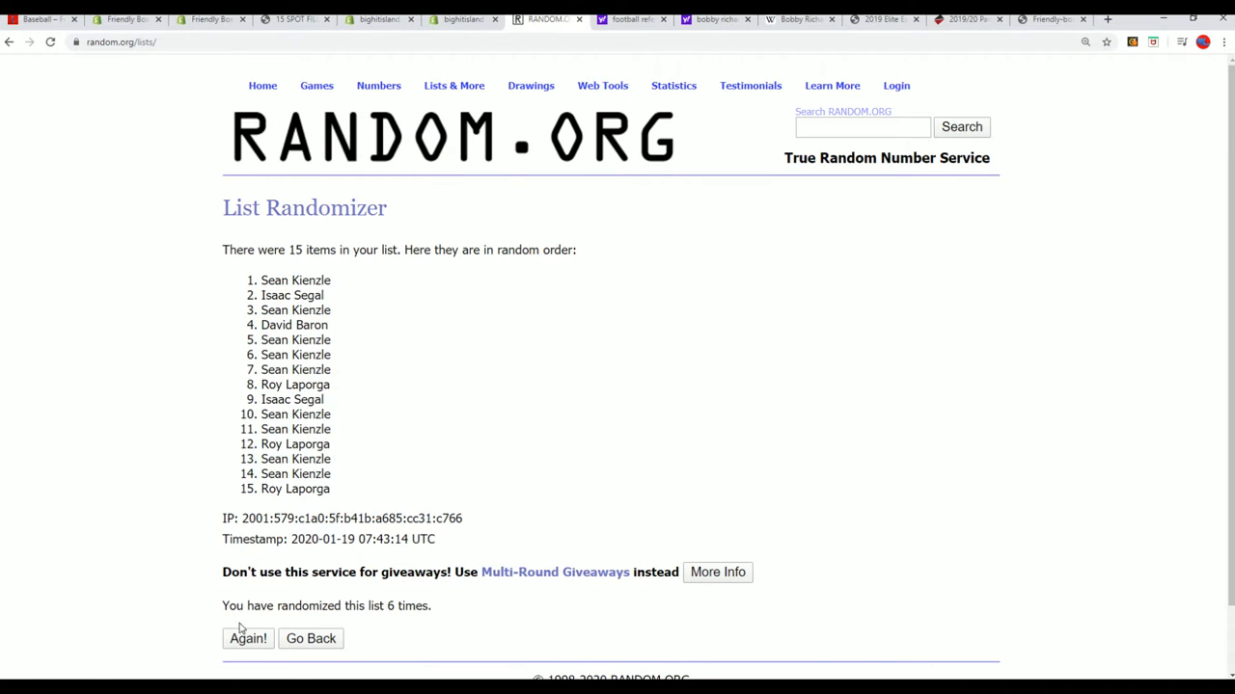
{"action": "left_click", "coordinate": [247, 639]}
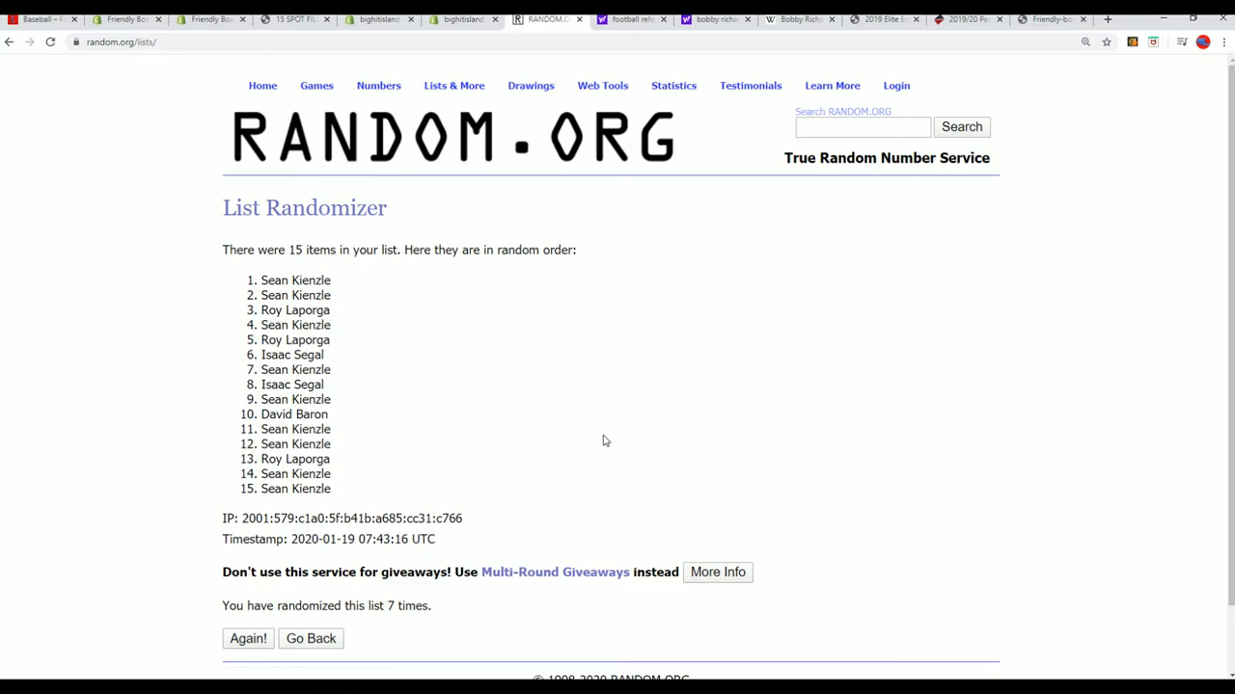
{"action": "left_click_drag", "start_coordinate": [261, 280], "coordinate": [329, 343]}
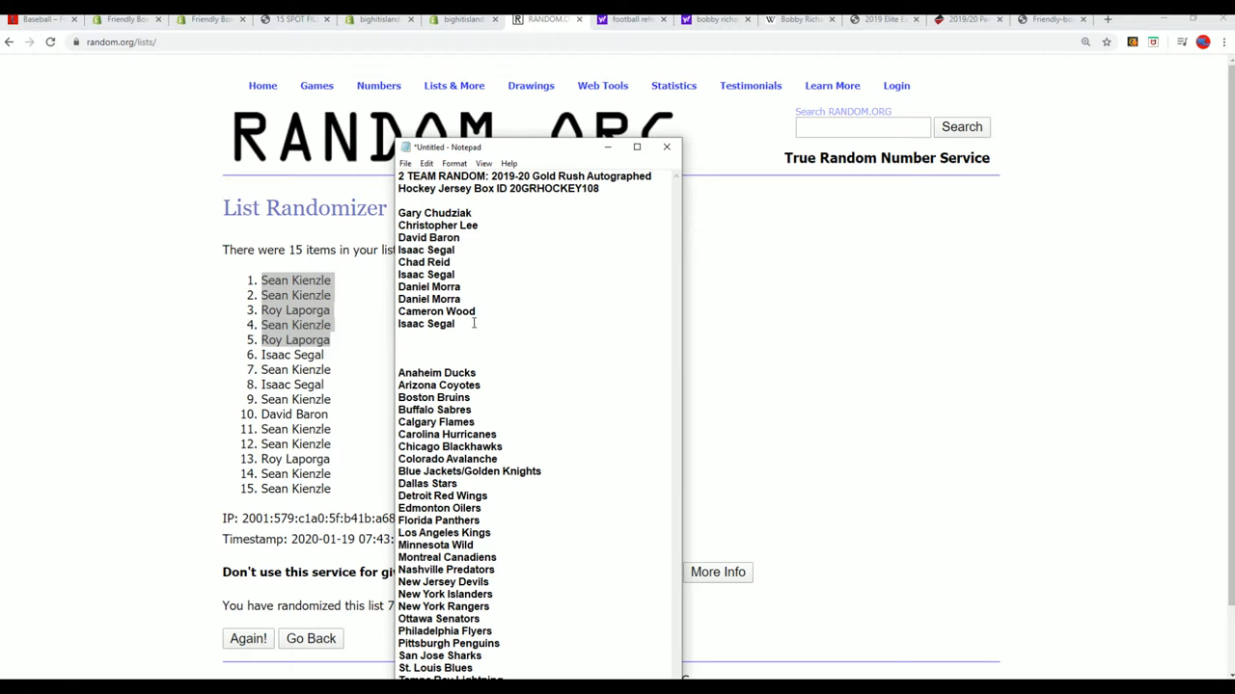
{"action": "type", "text": "Sean Kienzle"}
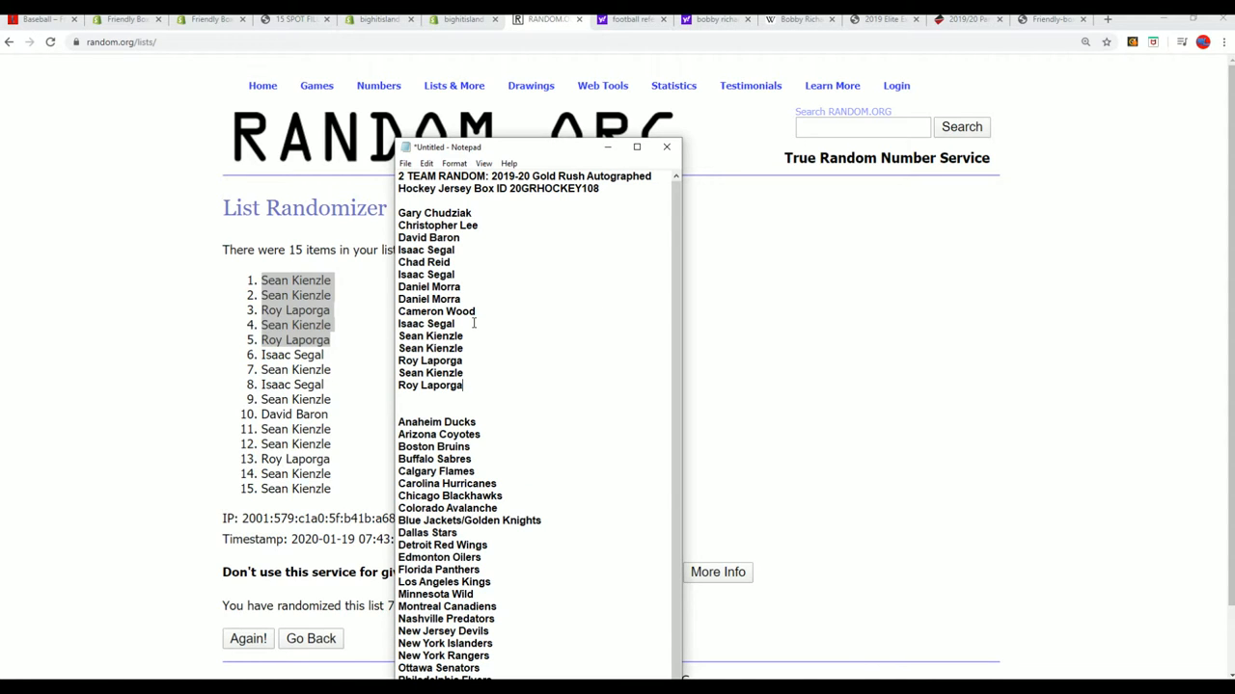
{"action": "left_click_drag", "start_coordinate": [397, 212], "coordinate": [461, 386]}
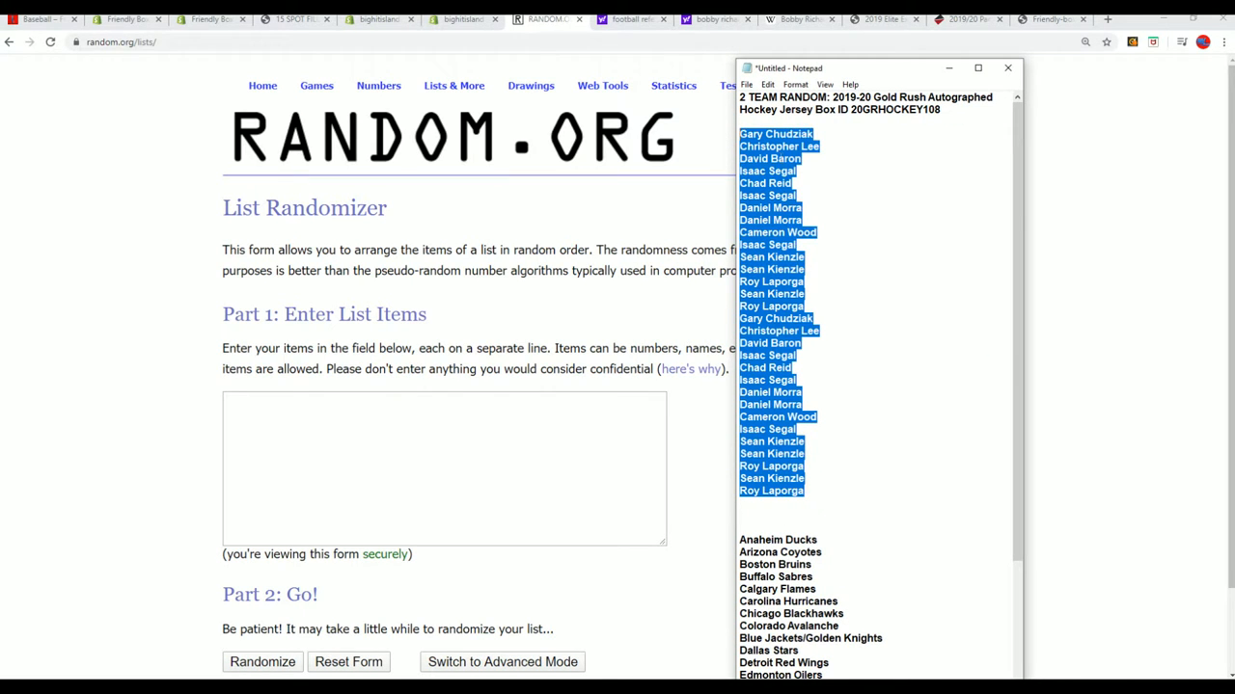
Enter the 30-name owner list into the form and shuffle it six times
{"action": "left_click", "coordinate": [277, 413]}
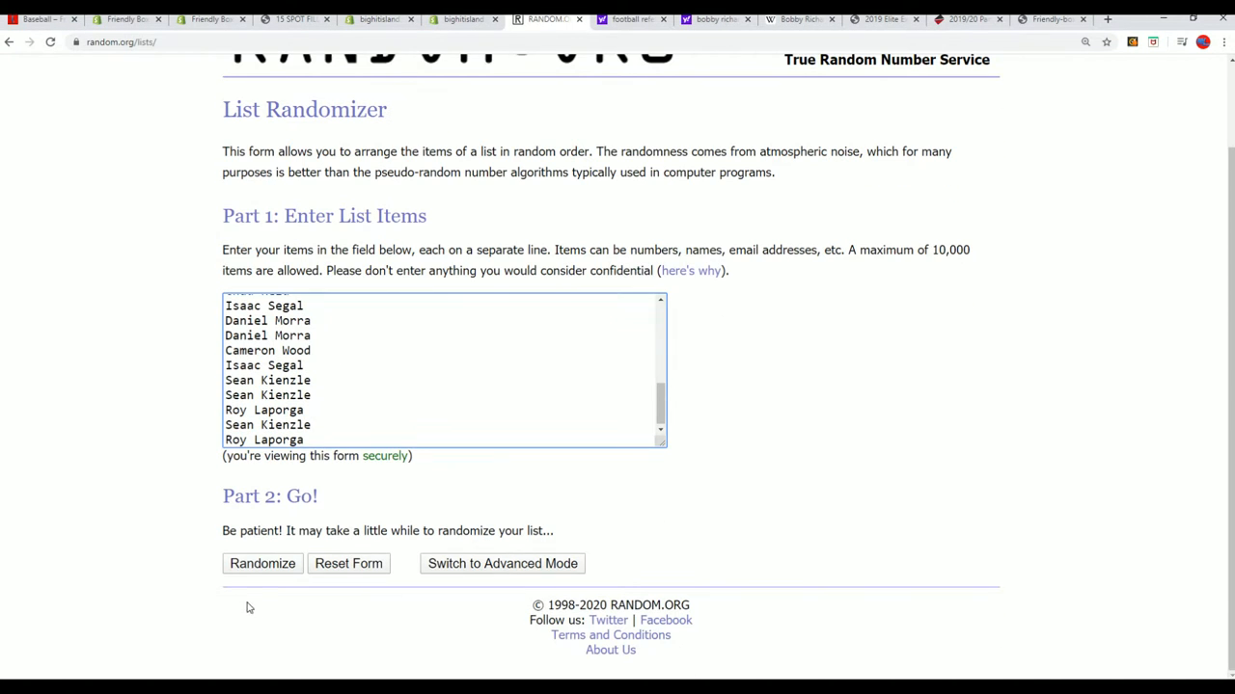
{"action": "left_click", "coordinate": [263, 563]}
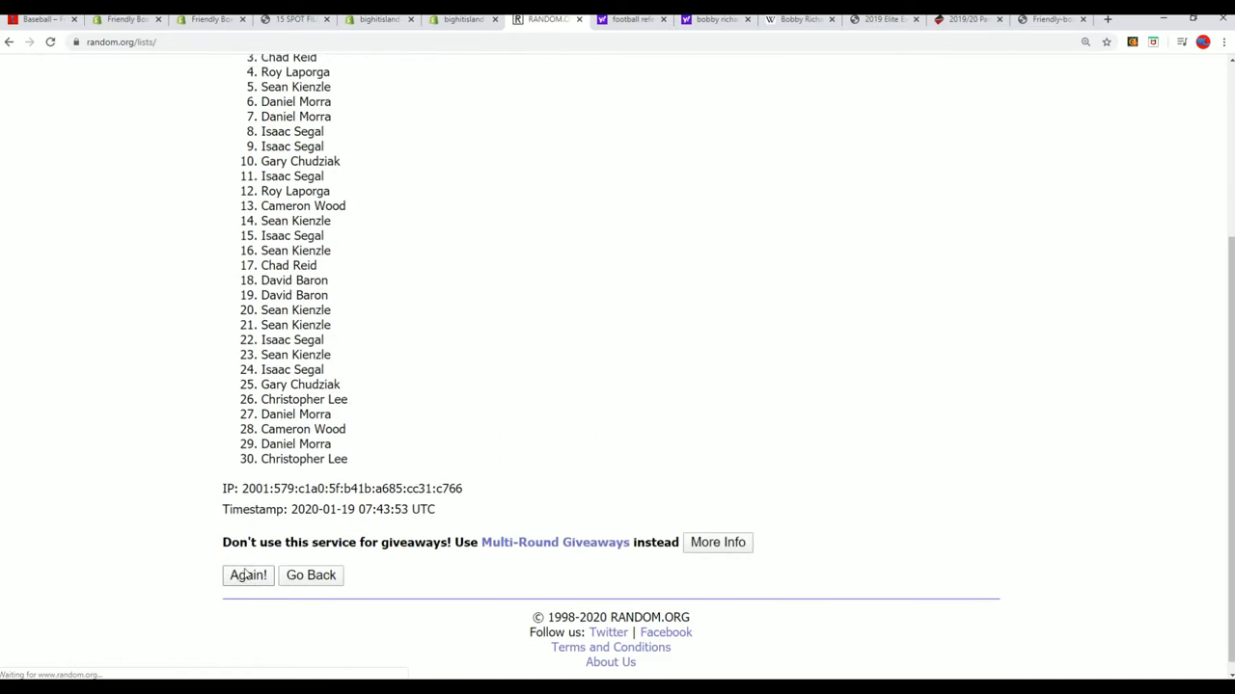
{"action": "left_click", "coordinate": [247, 574]}
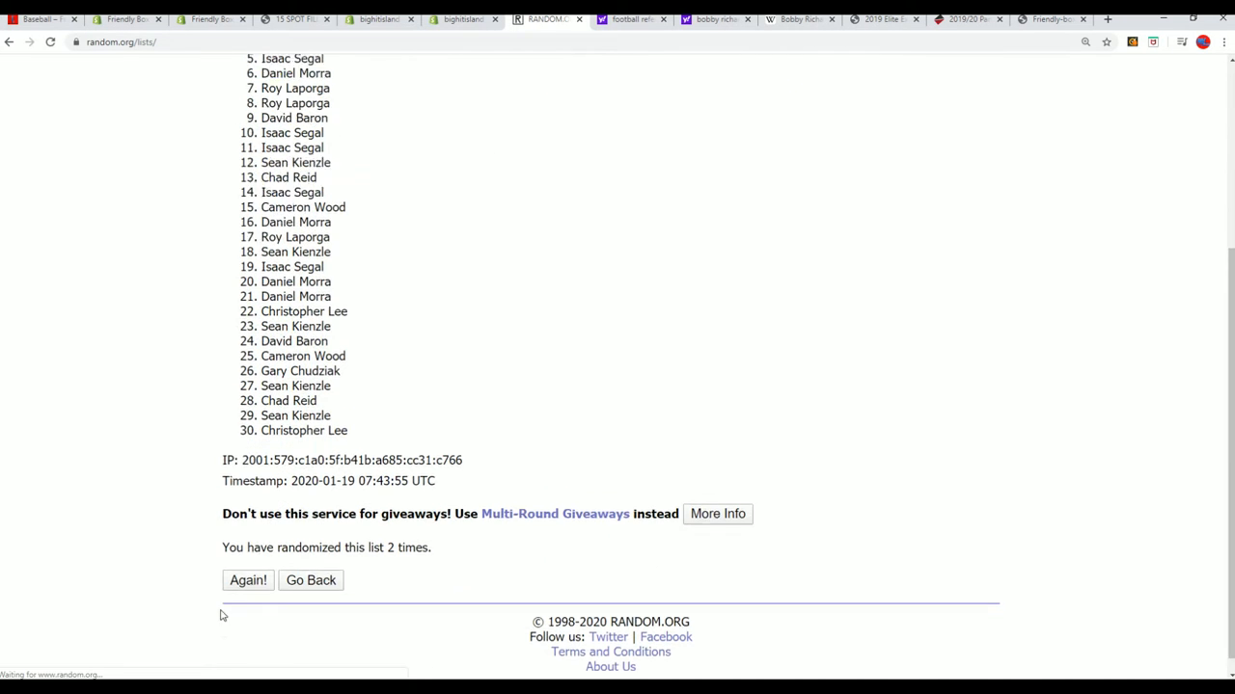
{"action": "left_click", "coordinate": [246, 579]}
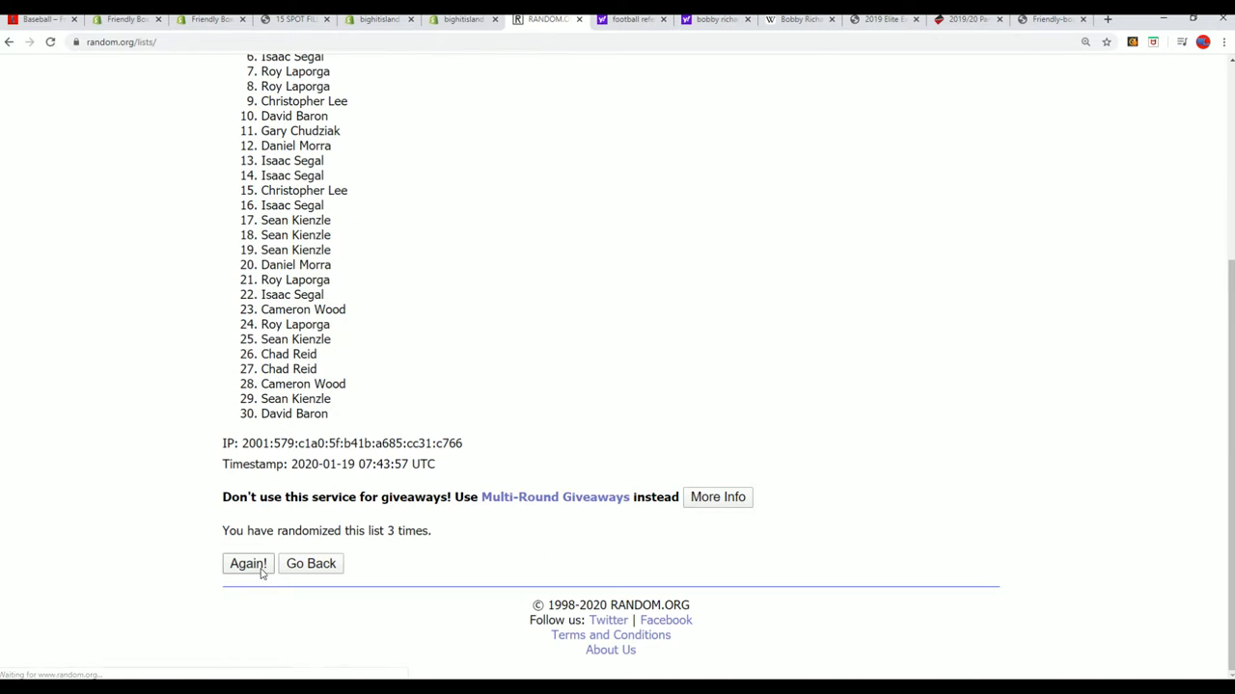
{"action": "left_click", "coordinate": [247, 563]}
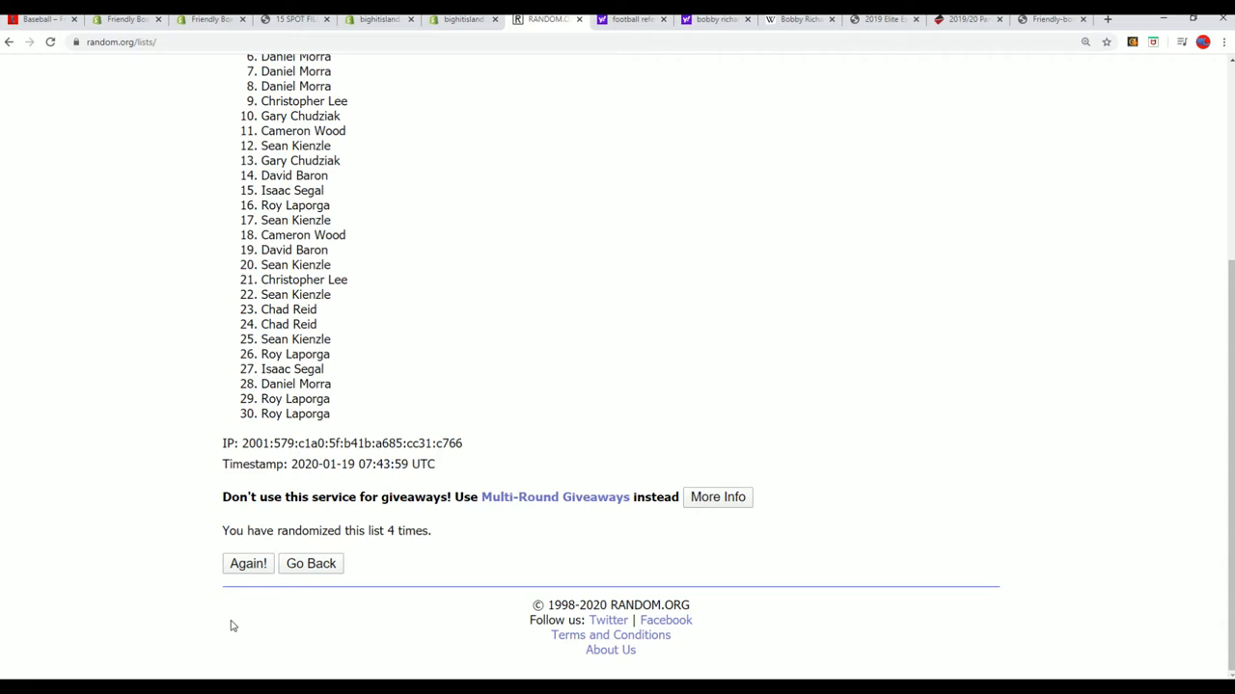
{"action": "left_click", "coordinate": [247, 563]}
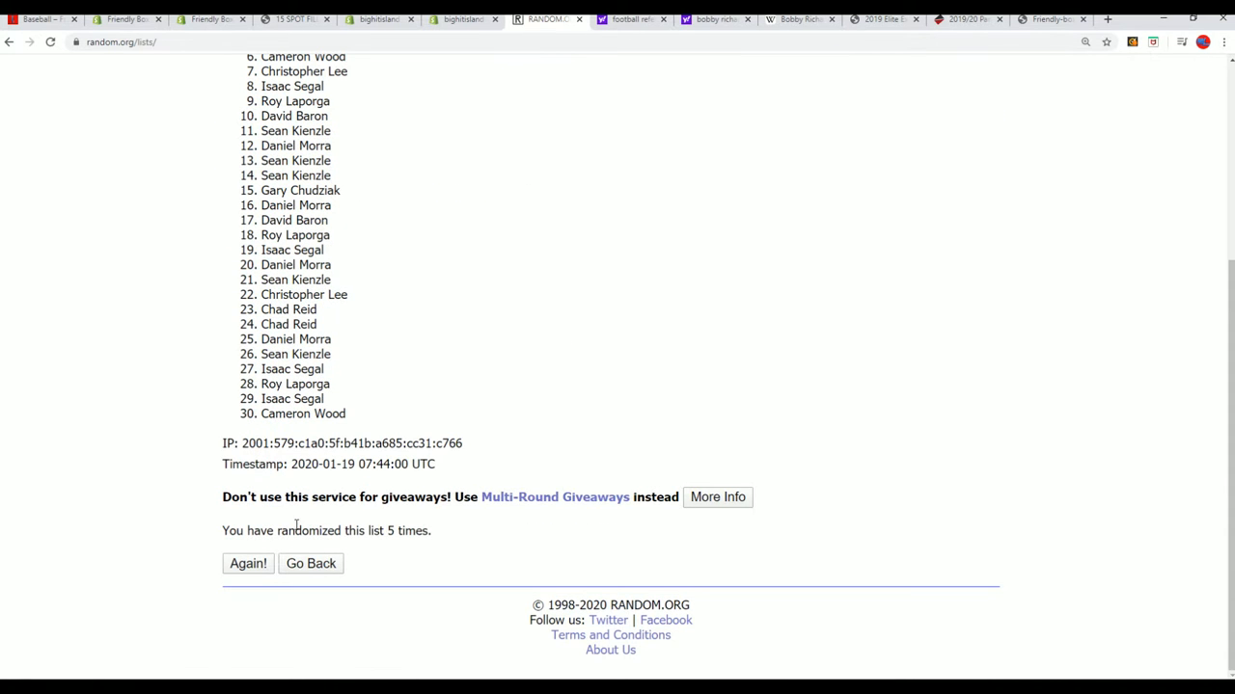
{"action": "left_click", "coordinate": [247, 563]}
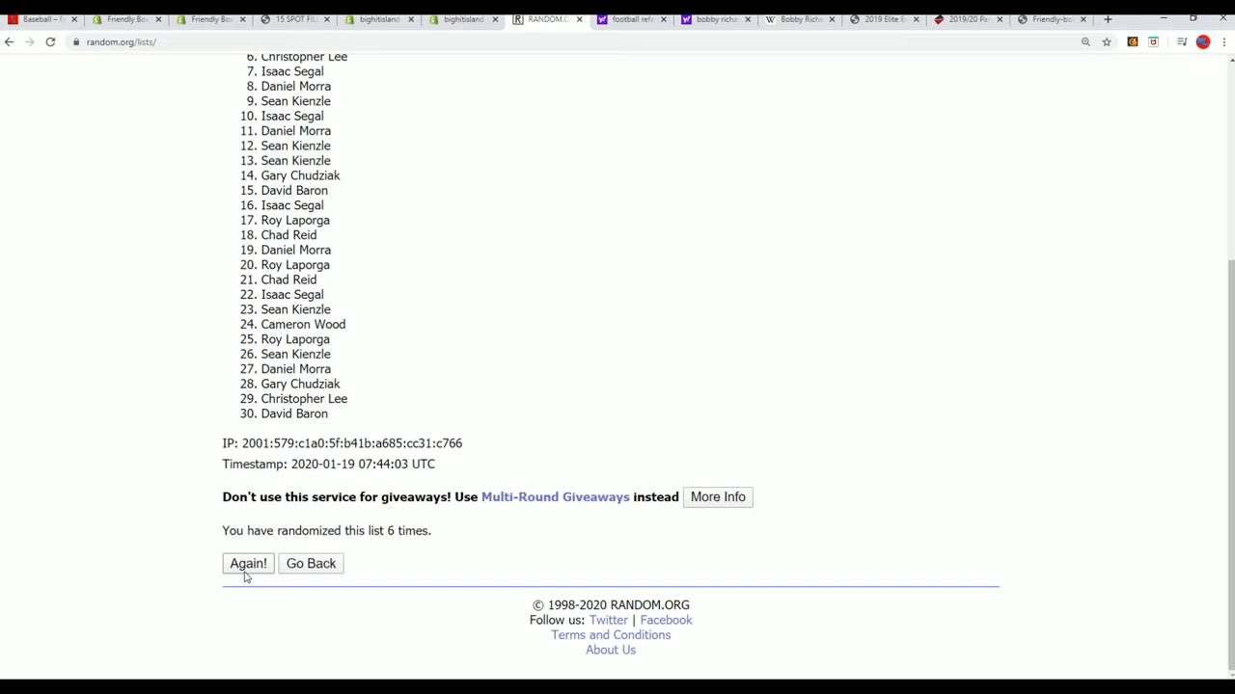
{"action": "mouse_move", "coordinate": [394, 546]}
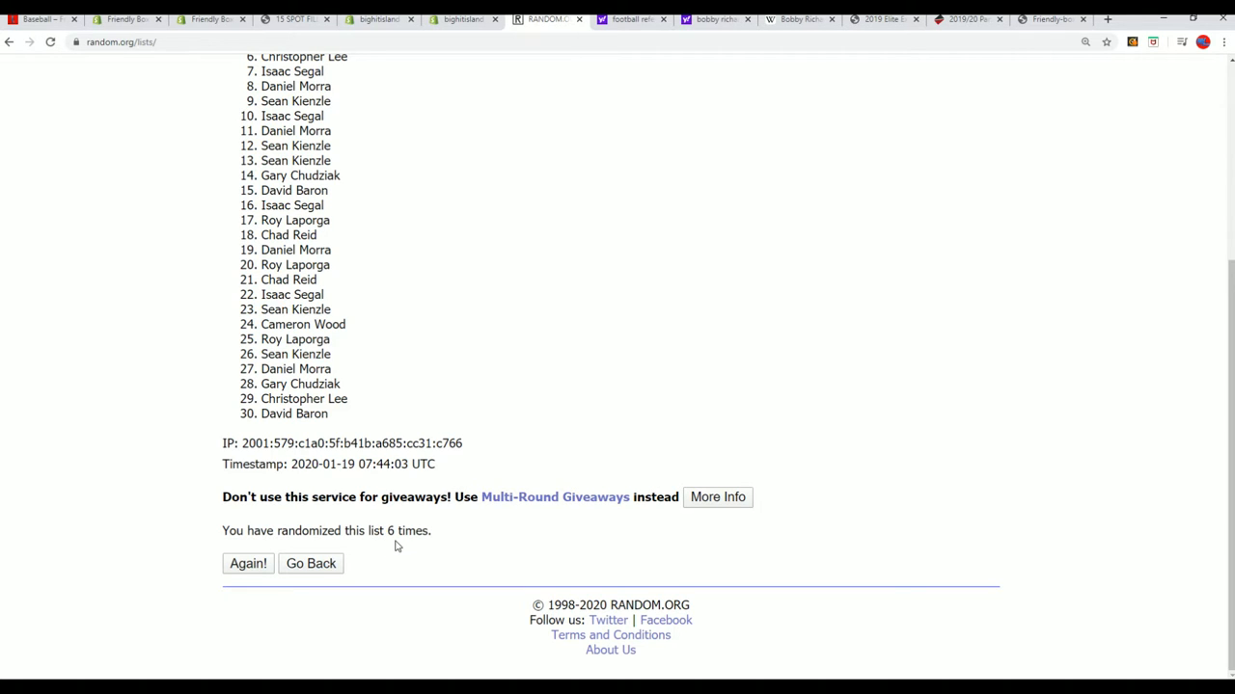
{"action": "mouse_move", "coordinate": [247, 564]}
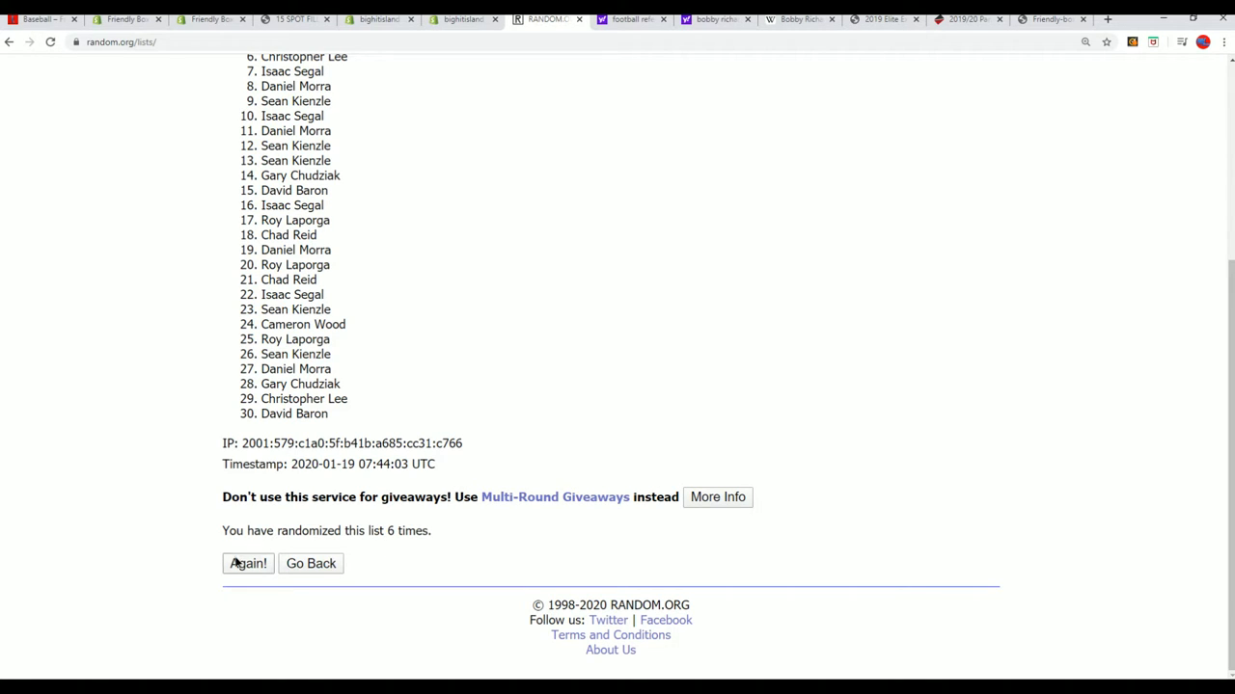
Reshuffle the owner list a seventh time and review the final 30-name order
{"action": "left_click", "coordinate": [247, 564]}
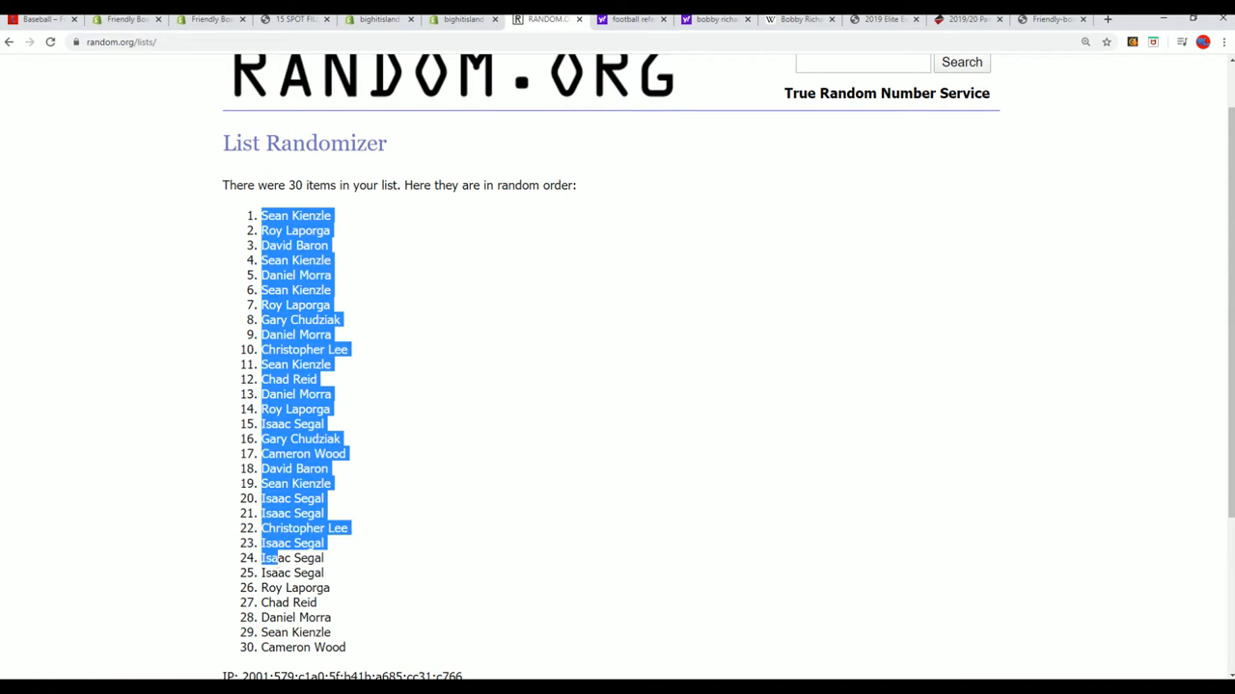
{"action": "scroll", "scroll_direction": "down", "scroll_amount": 3}
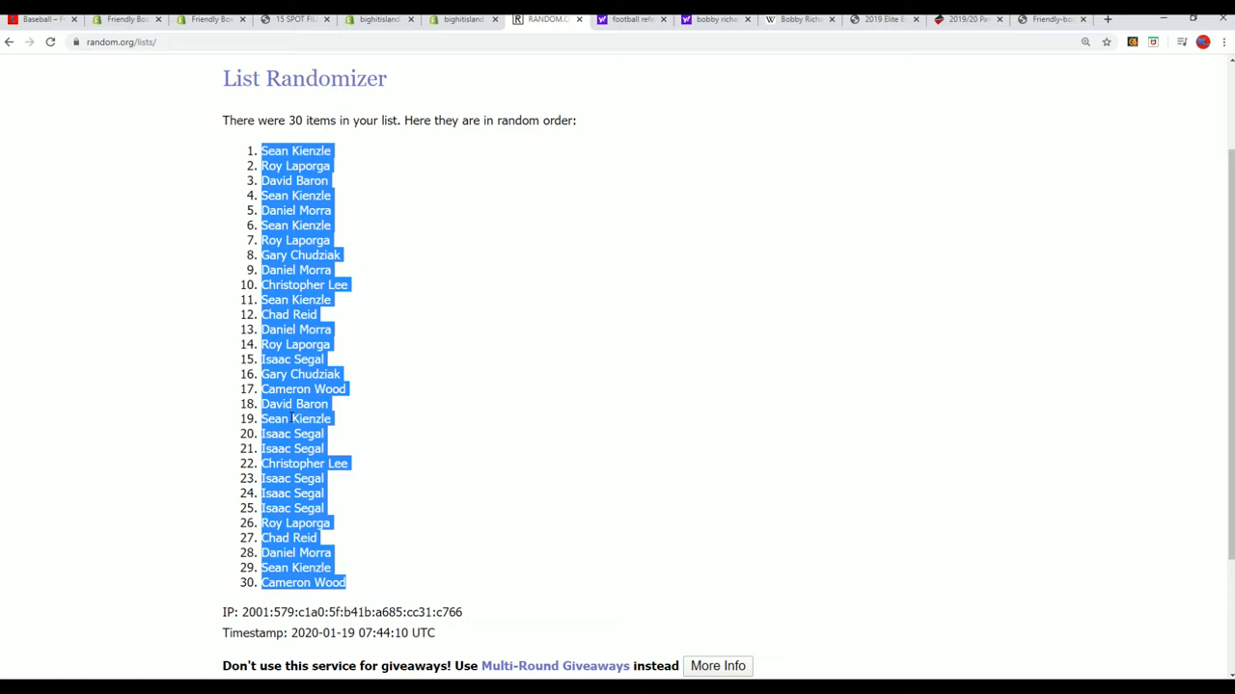
{"action": "scroll", "scroll_direction": "down", "scroll_amount": 3}
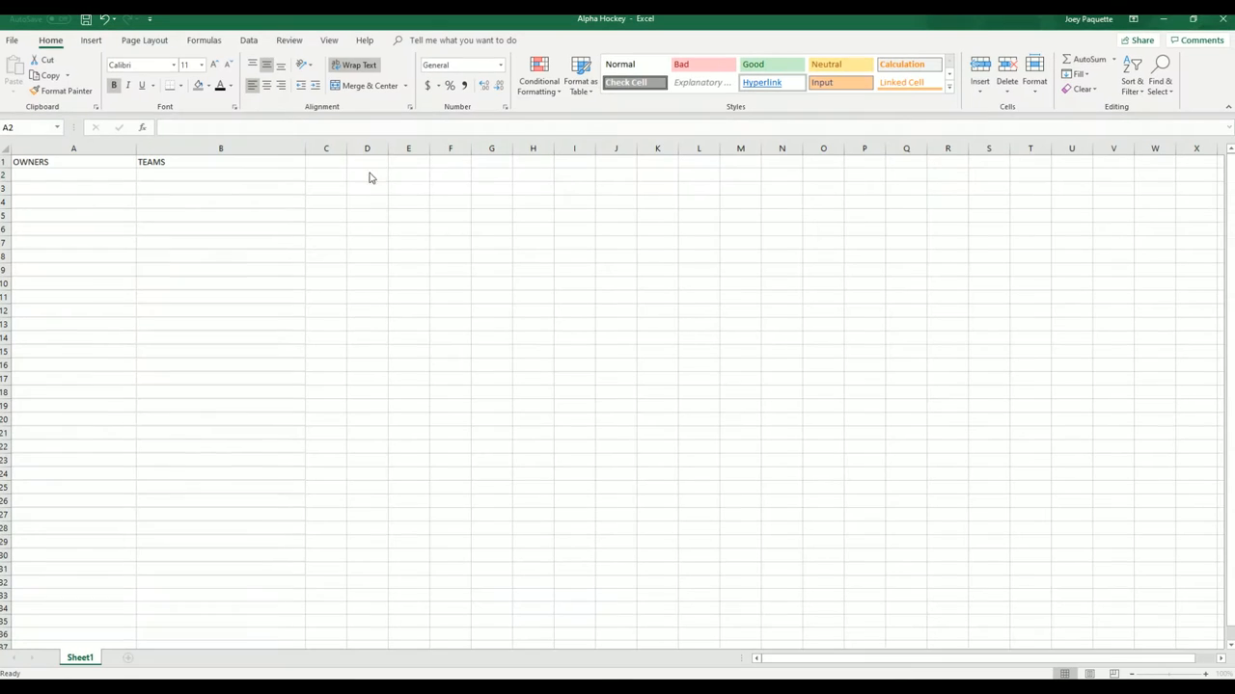
Paste the randomized owner names into cell A2 below the OWNERS heading via the context menu
{"action": "right_click", "coordinate": [74, 174]}
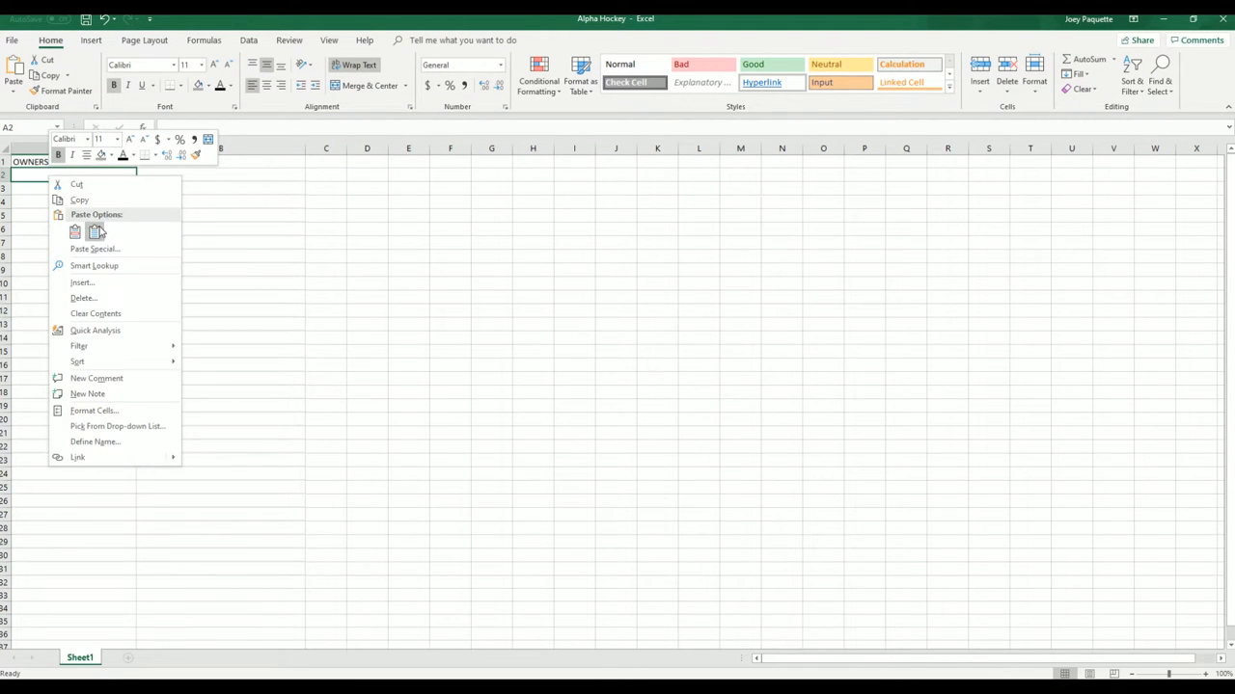
{"action": "left_click", "coordinate": [76, 232]}
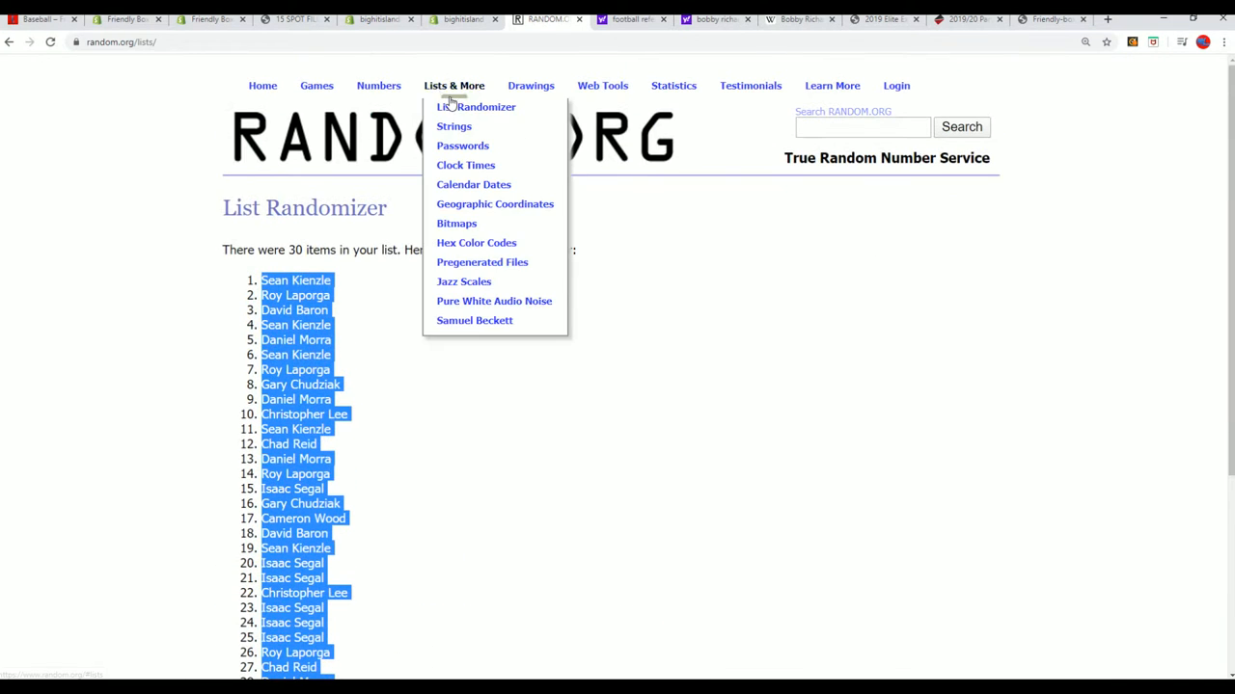
Start a fresh List Randomizer form with the 30 NHL teams and shuffle it three times
{"action": "left_click", "coordinate": [474, 106]}
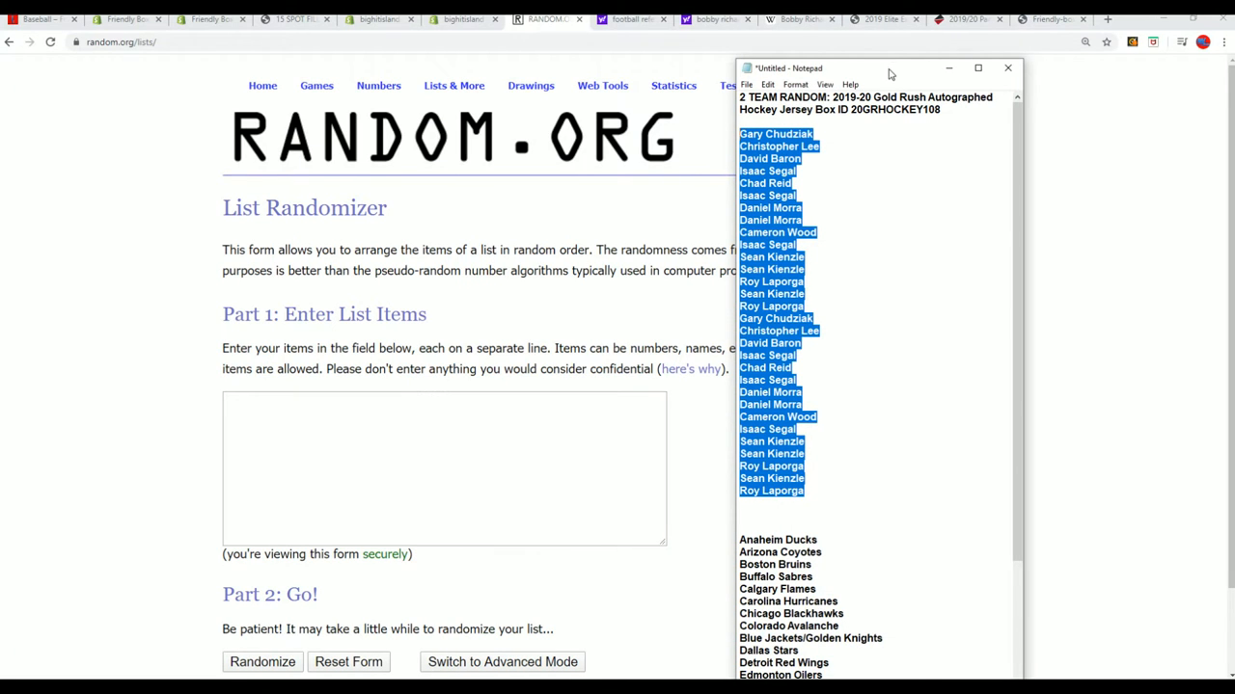
{"action": "scroll", "scroll_direction": "down", "scroll_amount": 3}
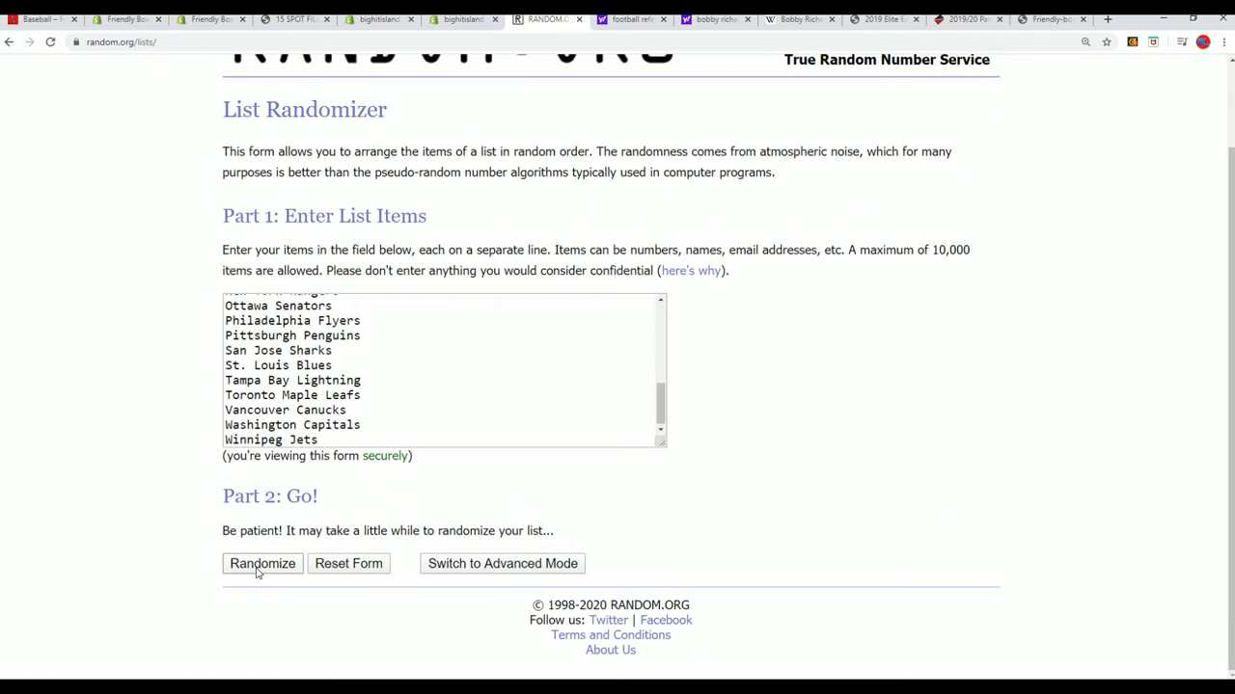
{"action": "left_click", "coordinate": [262, 563]}
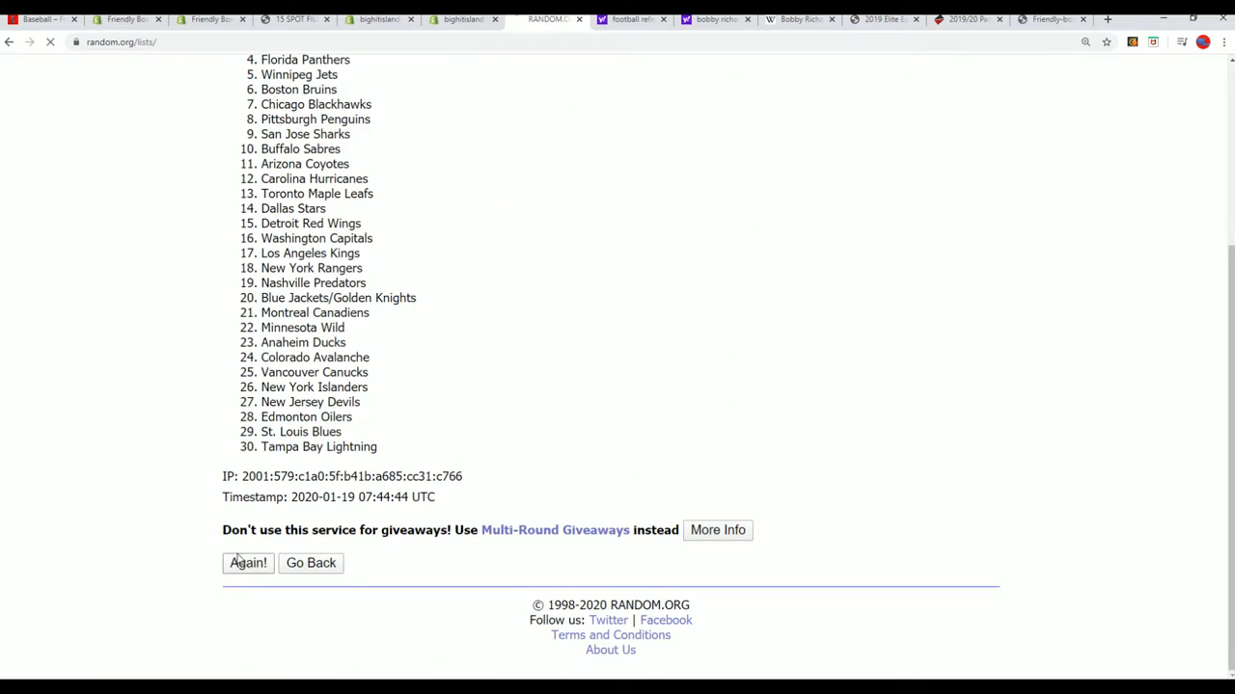
{"action": "left_click", "coordinate": [247, 563]}
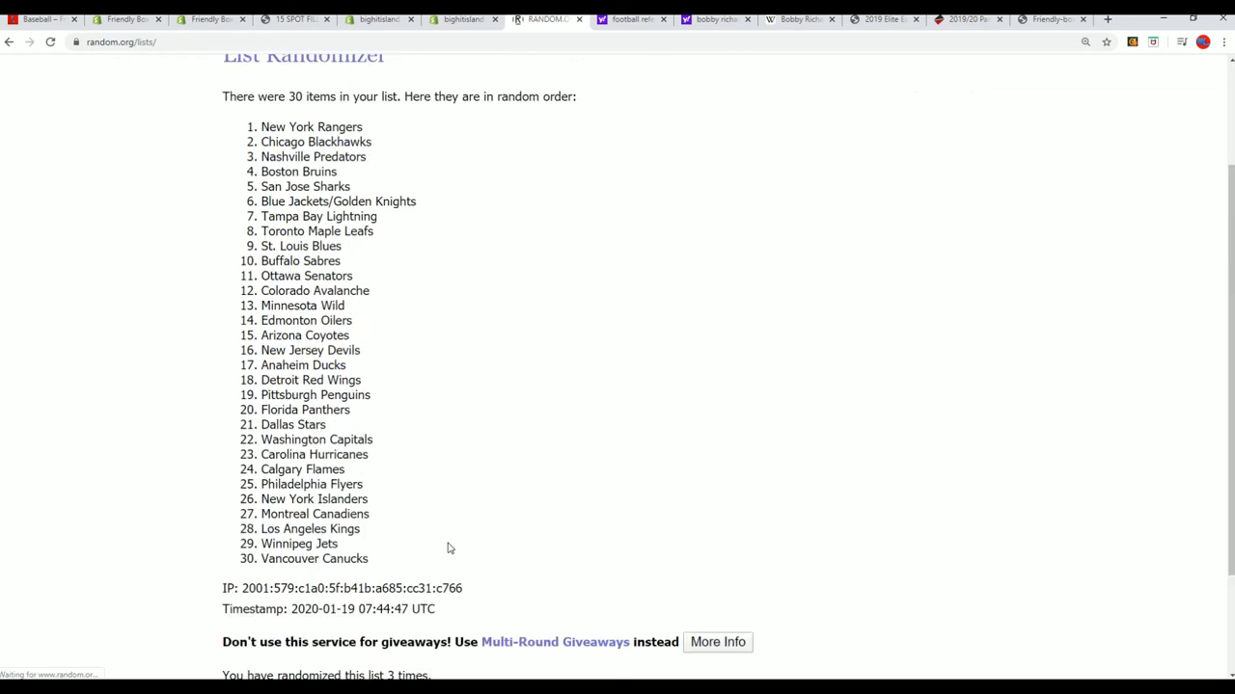
{"action": "left_click", "coordinate": [247, 564]}
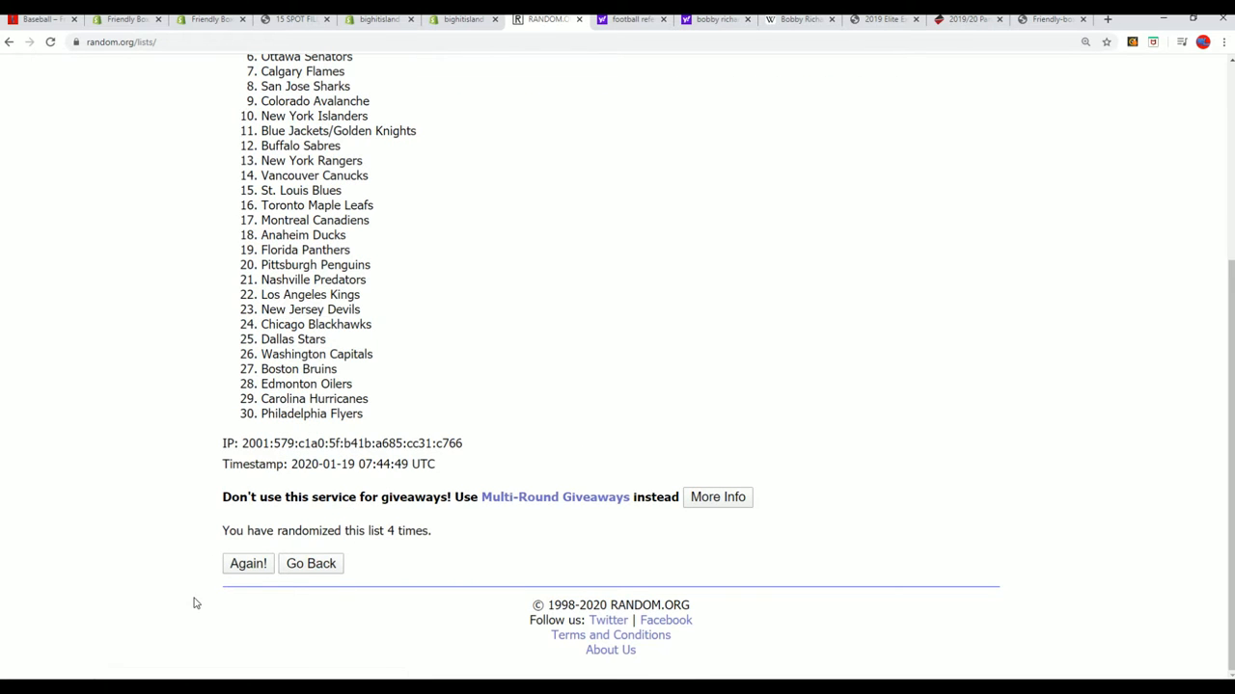
Reshuffle the teams three more times and select the final order starting with Minnesota Wild for copying
{"action": "left_click", "coordinate": [247, 564]}
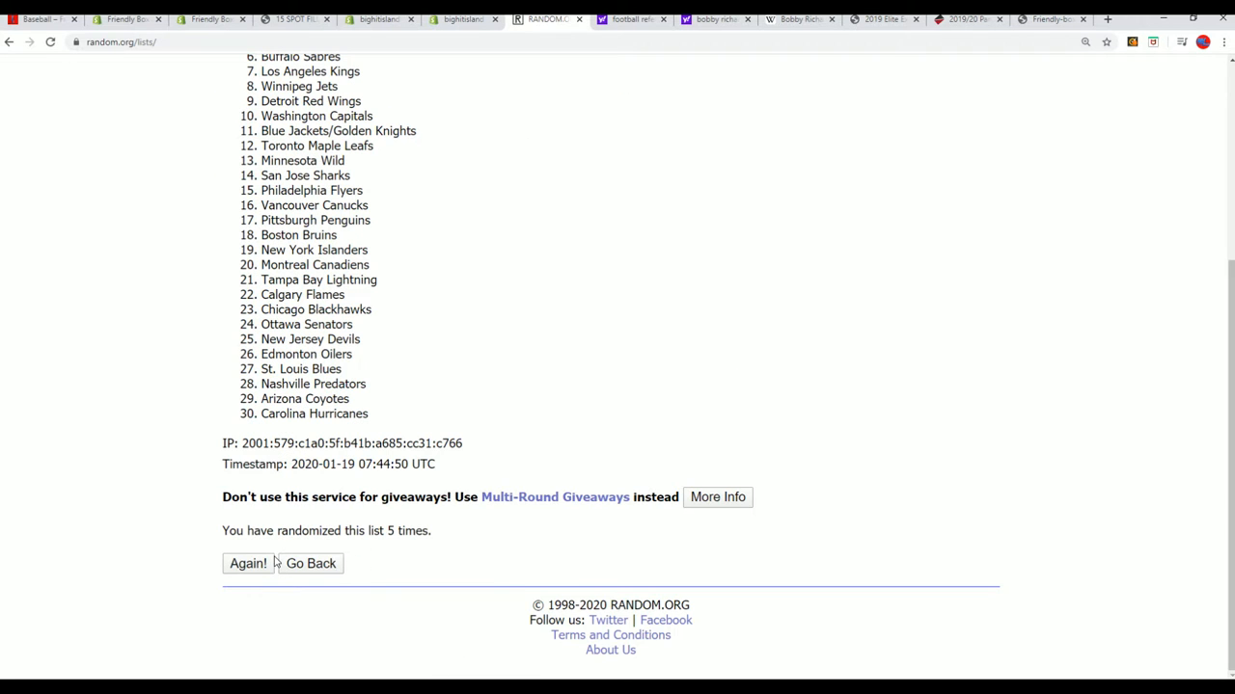
{"action": "left_click", "coordinate": [247, 564]}
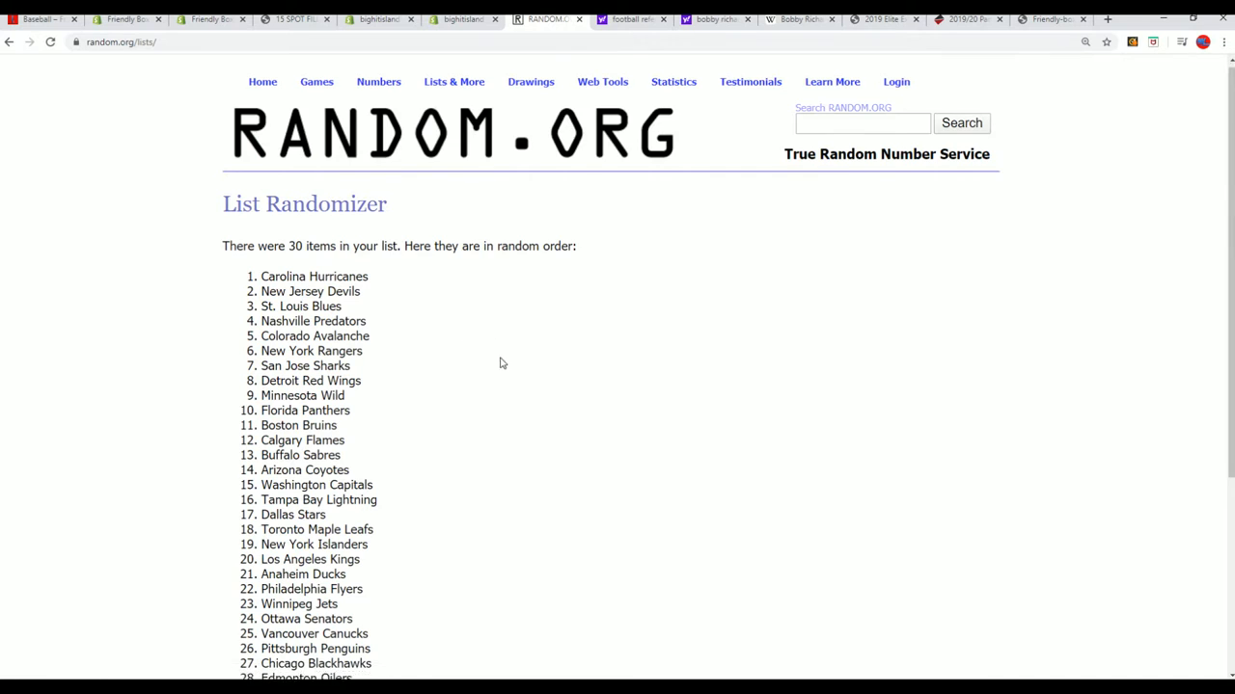
{"action": "scroll", "scroll_direction": "down", "scroll_amount": 3}
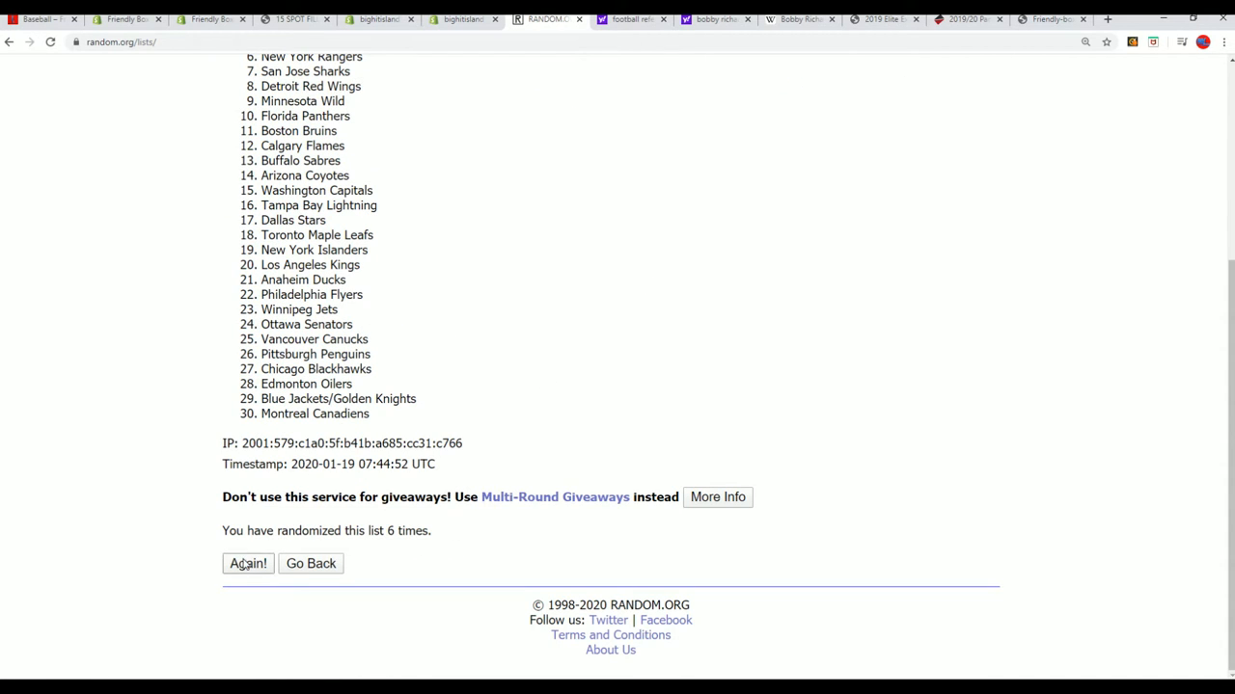
{"action": "left_click", "coordinate": [247, 564]}
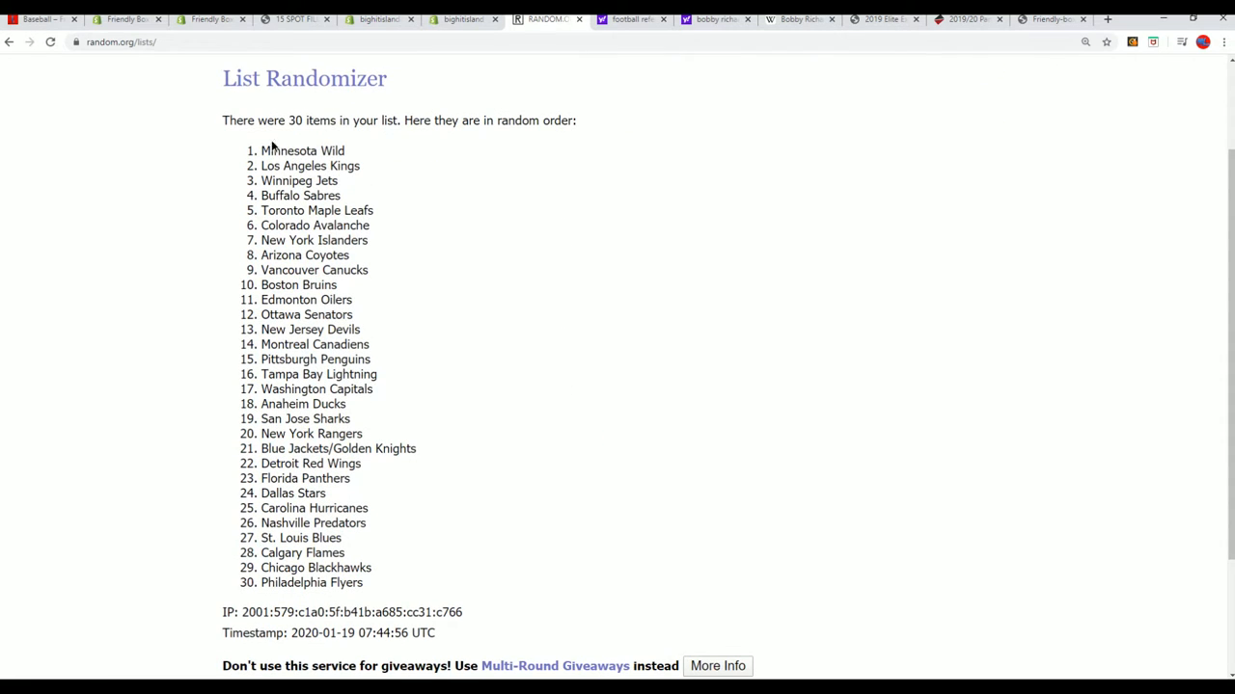
{"action": "left_click_drag", "start_coordinate": [263, 150], "coordinate": [370, 568]}
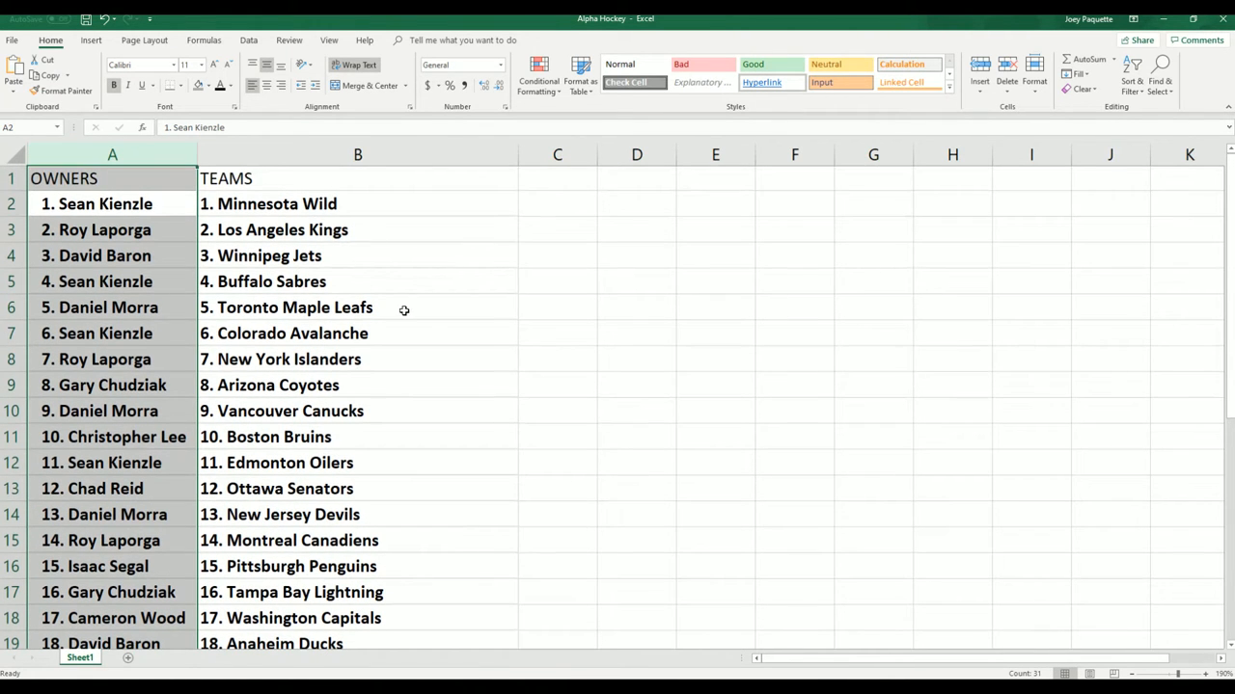
Scroll through the 30 owner–team pairings after the team list fills column B from B2
{"action": "scroll", "scroll_direction": "down", "scroll_amount": 3}
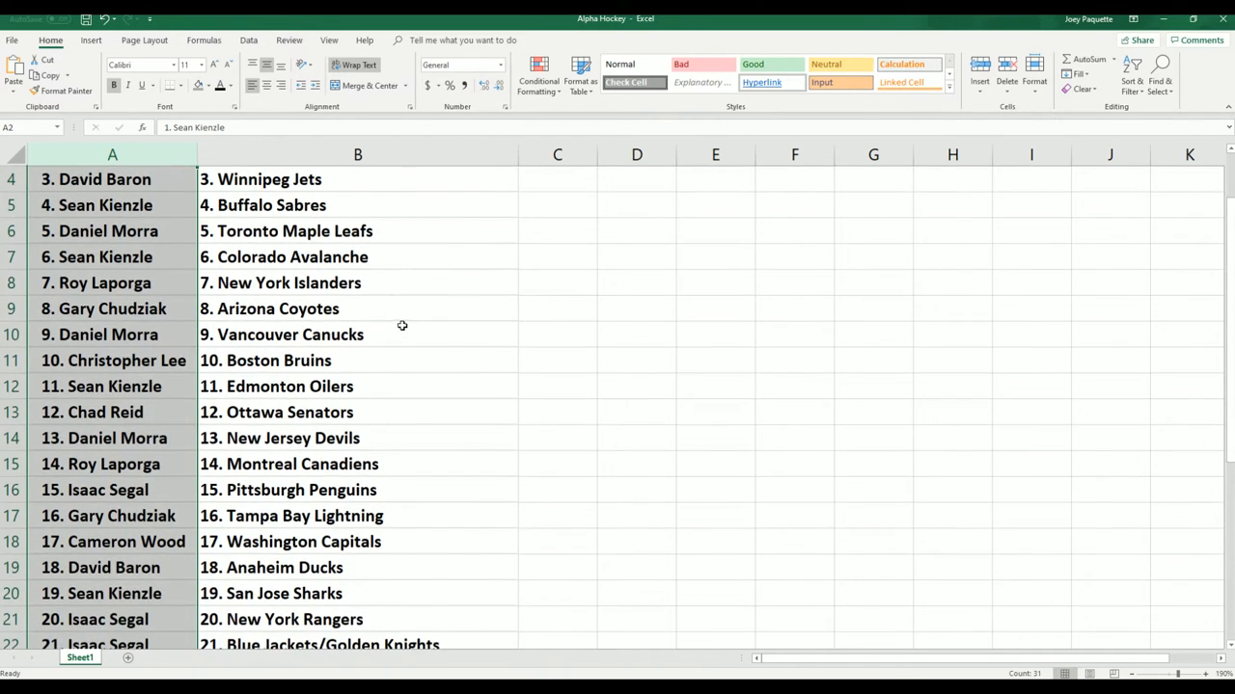
{"action": "scroll", "scroll_direction": "down", "scroll_amount": 3}
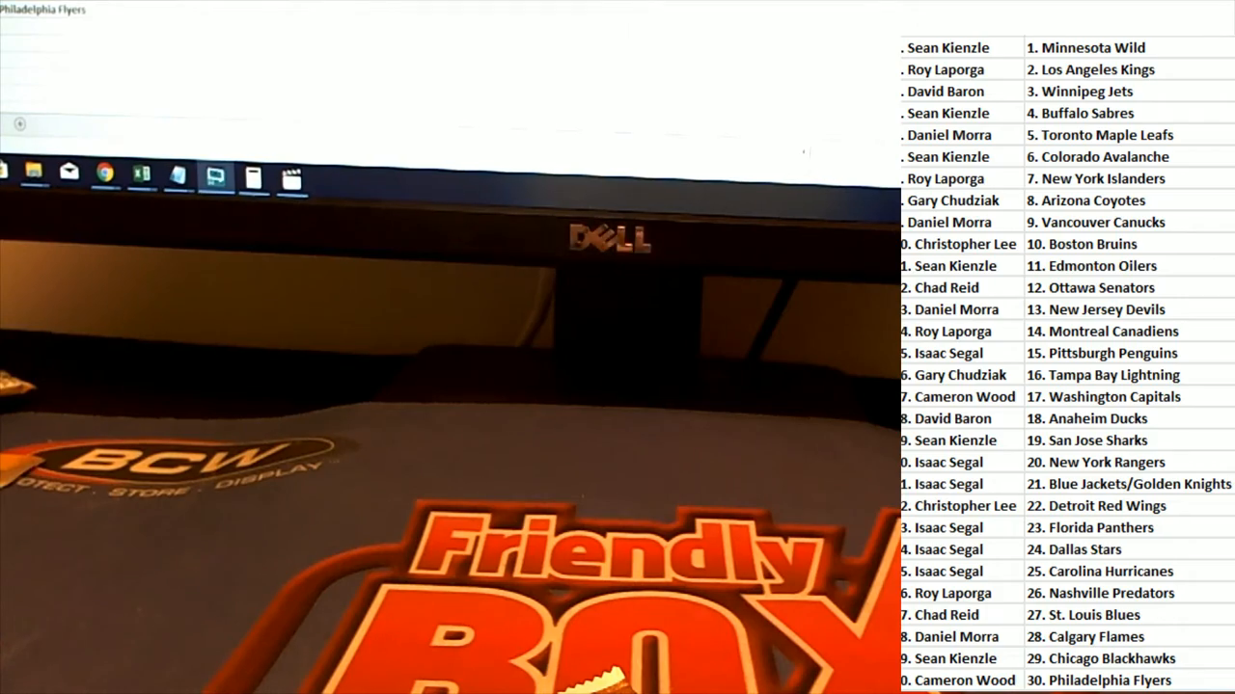
Fill Christopher Lee's cell, the Boston Bruins owner, with yellow from the Fill Color dropdown
{"action": "left_click", "coordinate": [1096, 209]}
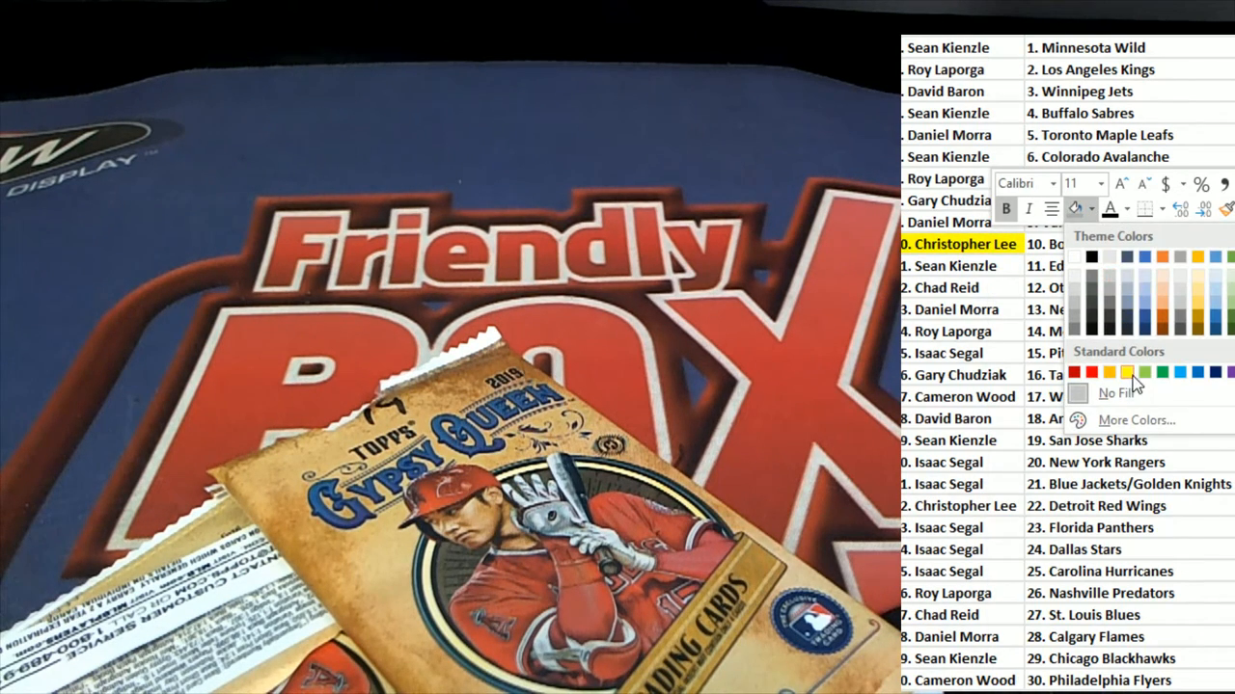
{"action": "left_click", "coordinate": [1115, 394]}
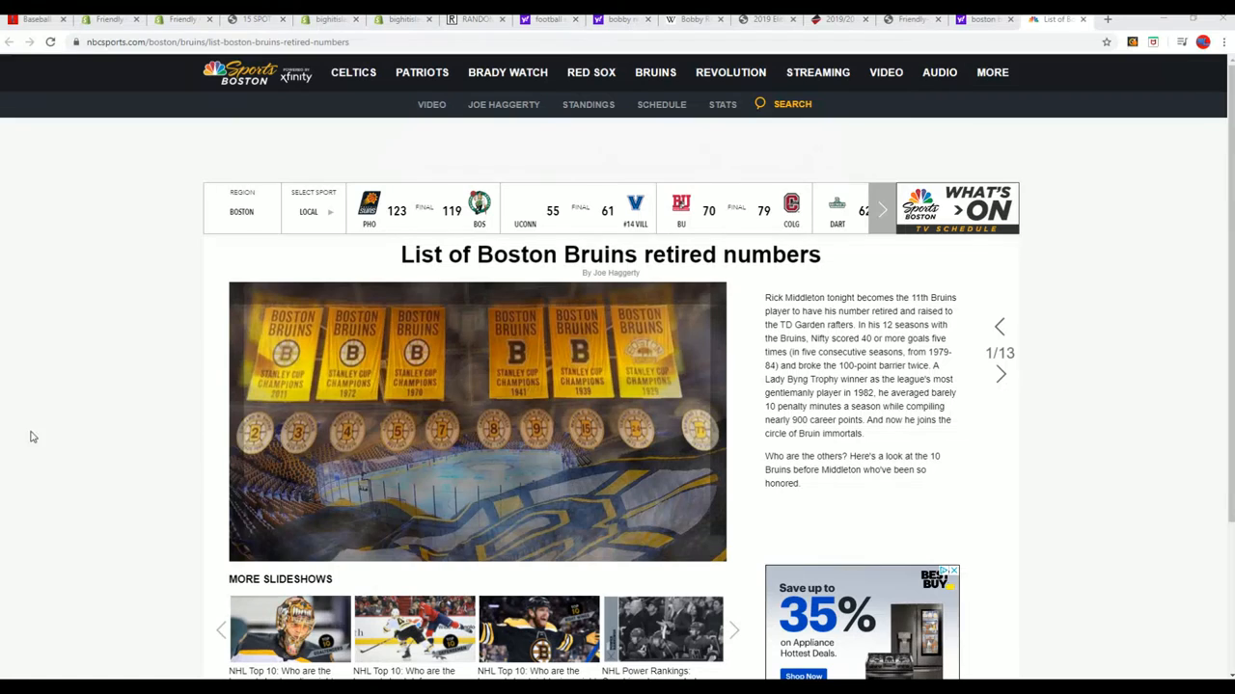
{"action": "mouse_move", "coordinate": [347, 444]}
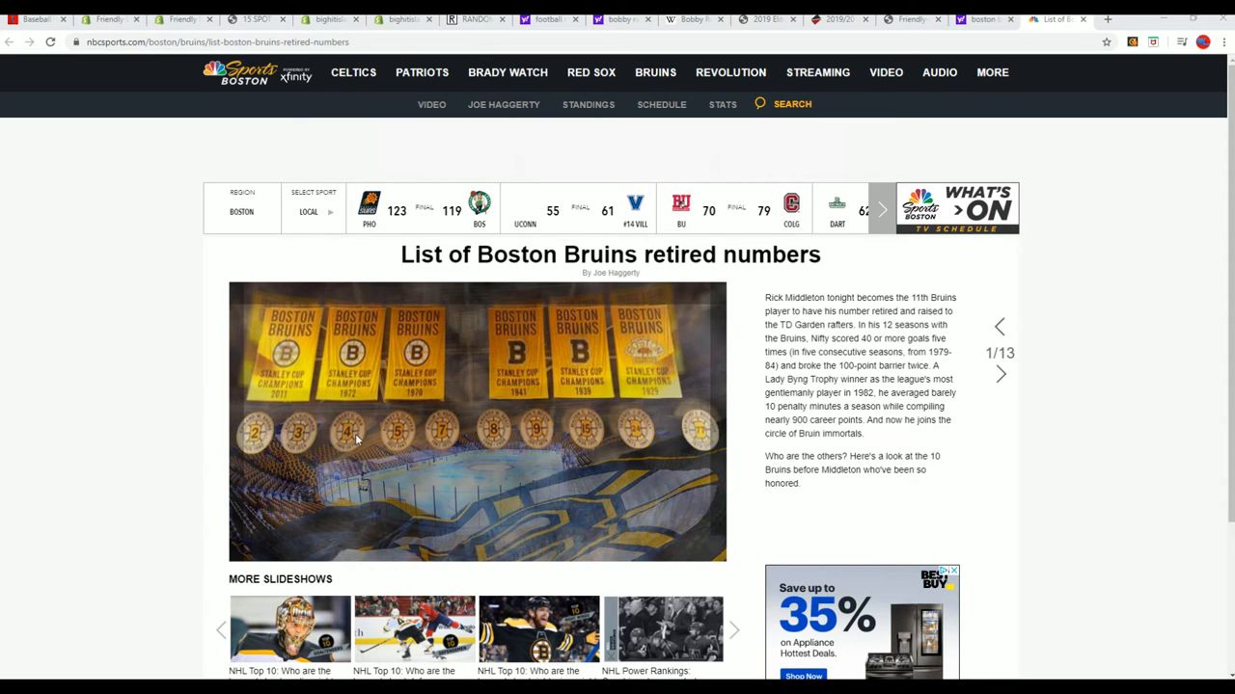
{"action": "mouse_move", "coordinate": [820, 447]}
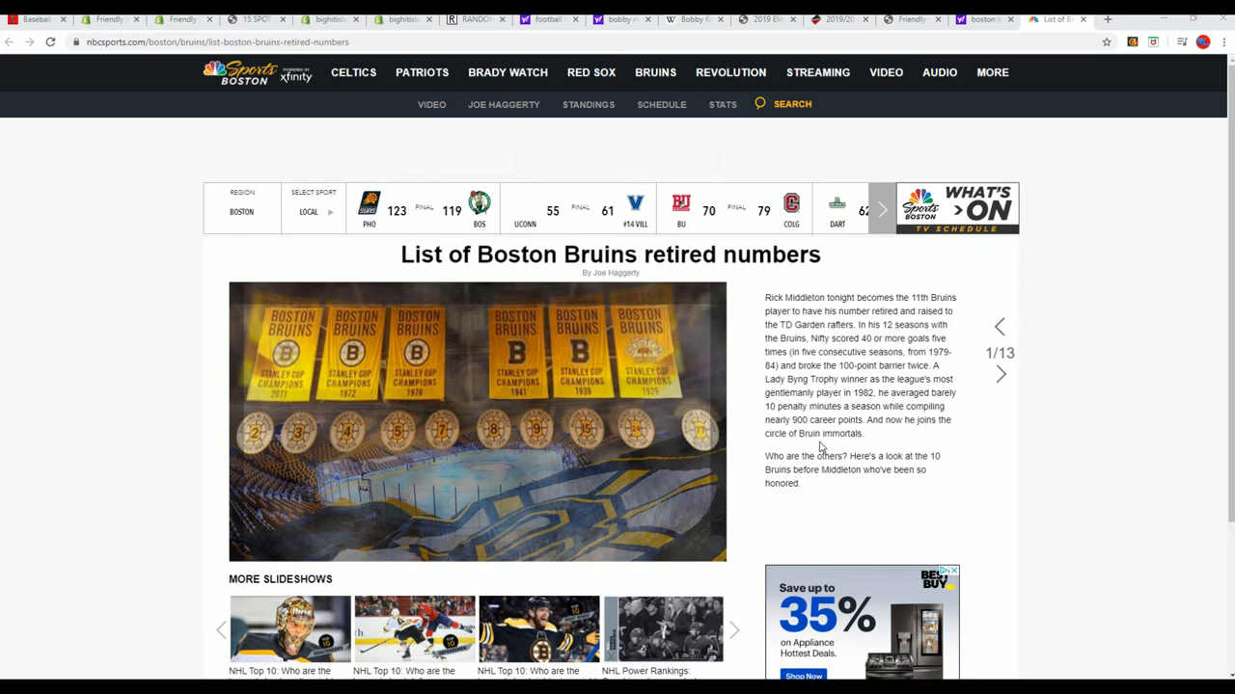